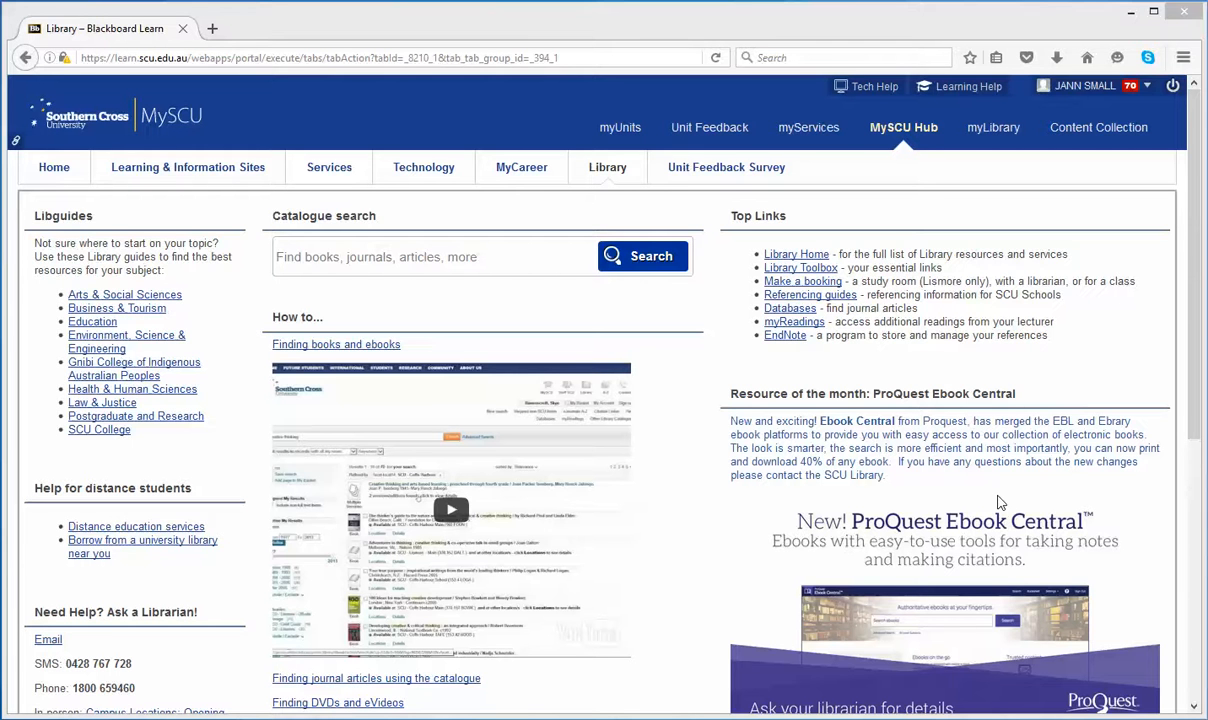
mouse_move(858, 324)
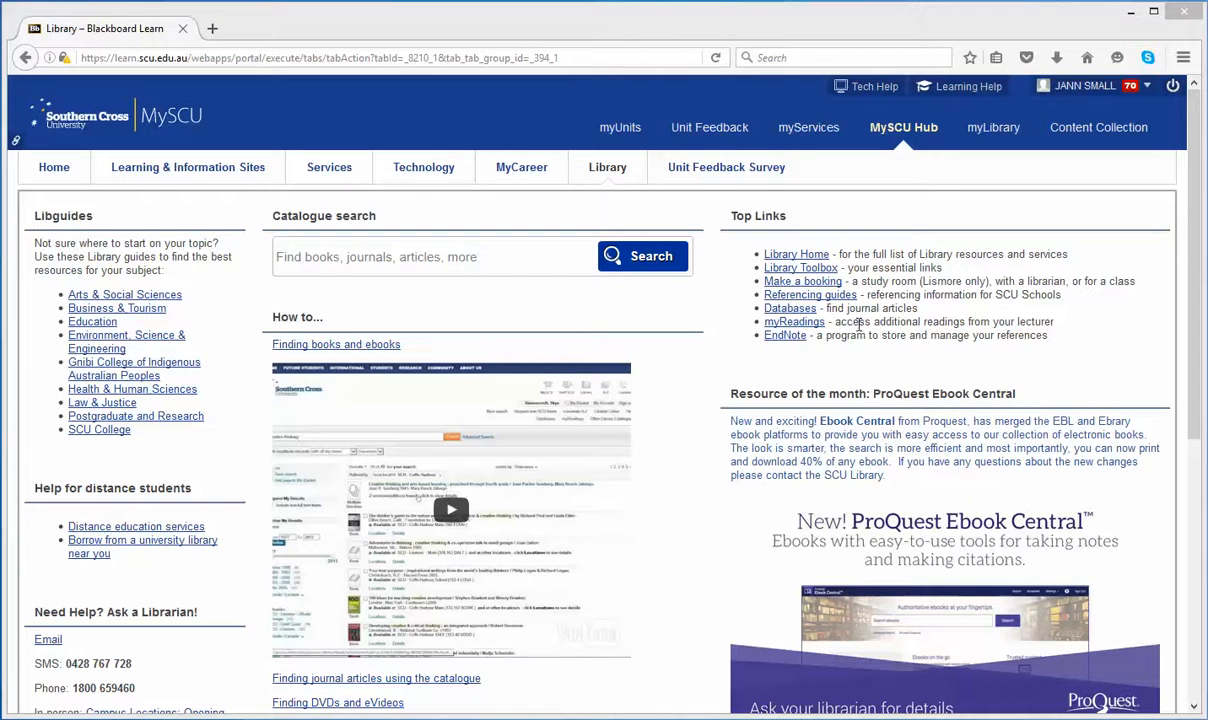
mouse_move(792, 320)
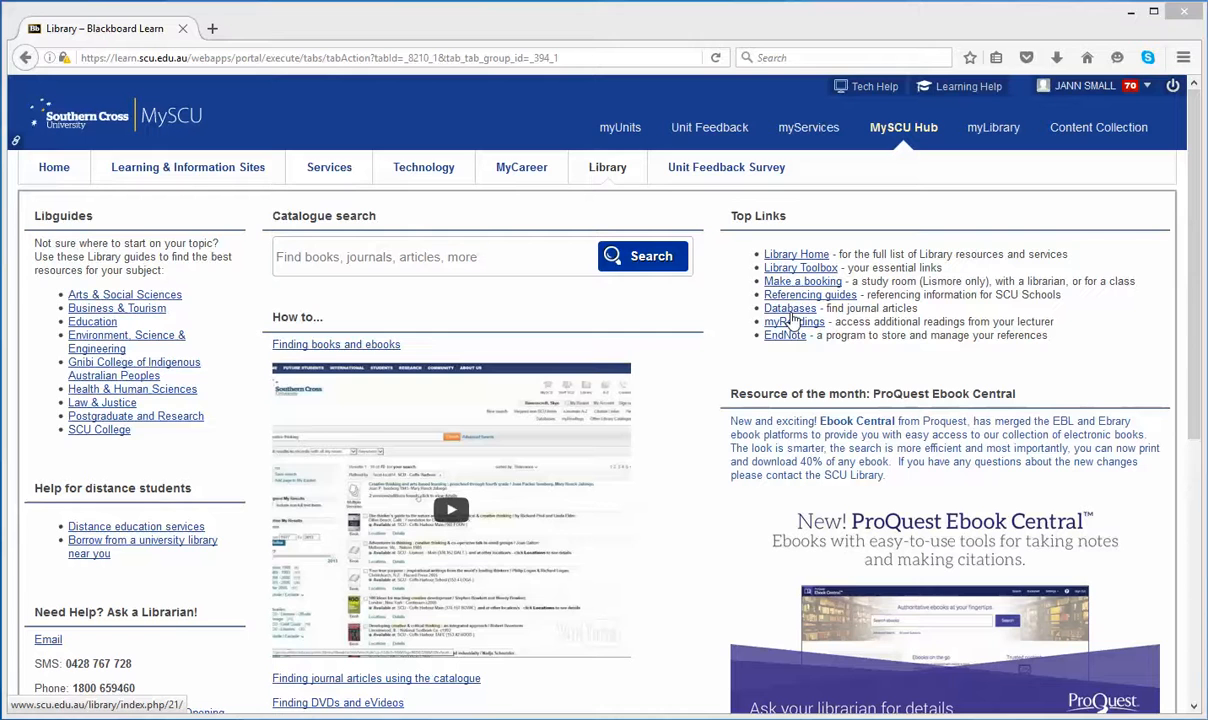
- Reach Web of Science Core Collection from the library's Databases A–Z list under W
left_click(788, 308)
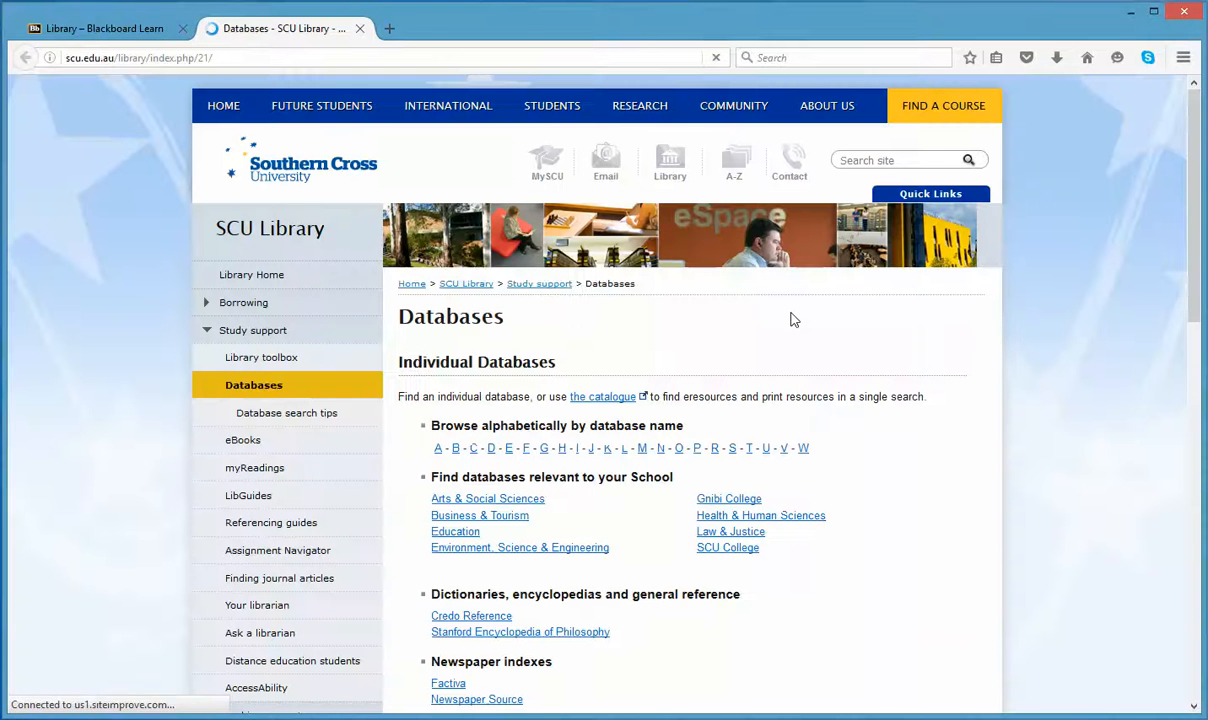
mouse_move(804, 448)
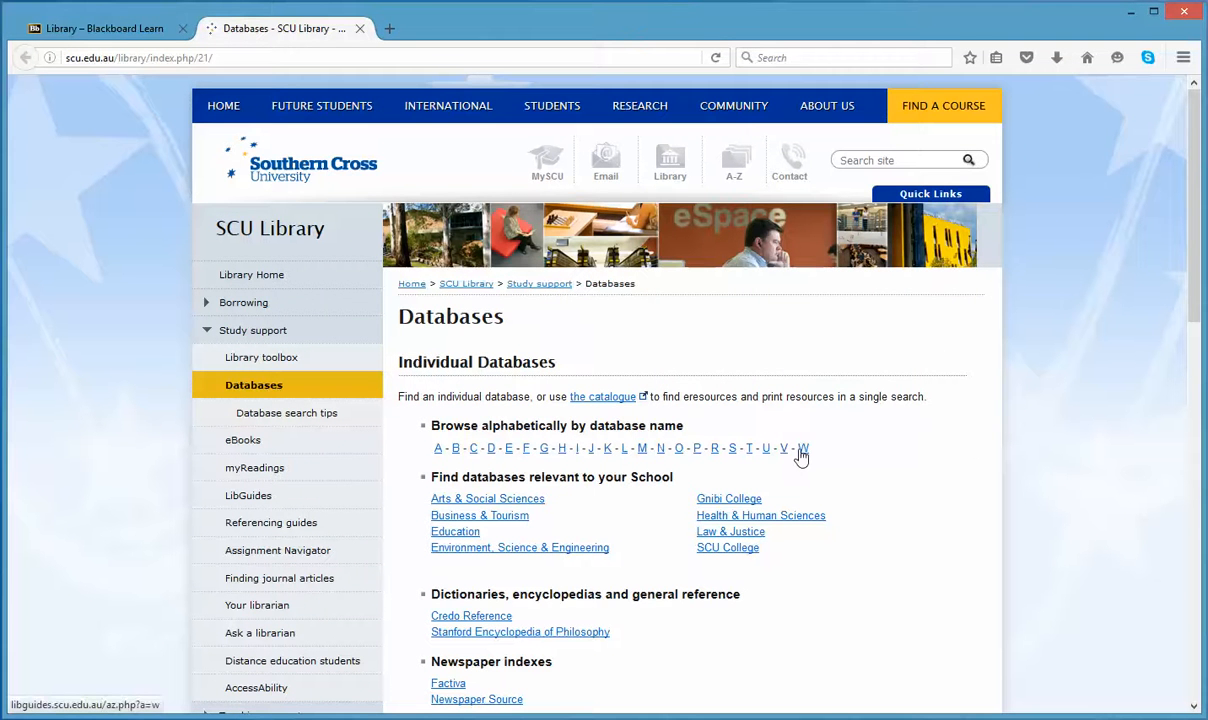
left_click(804, 448)
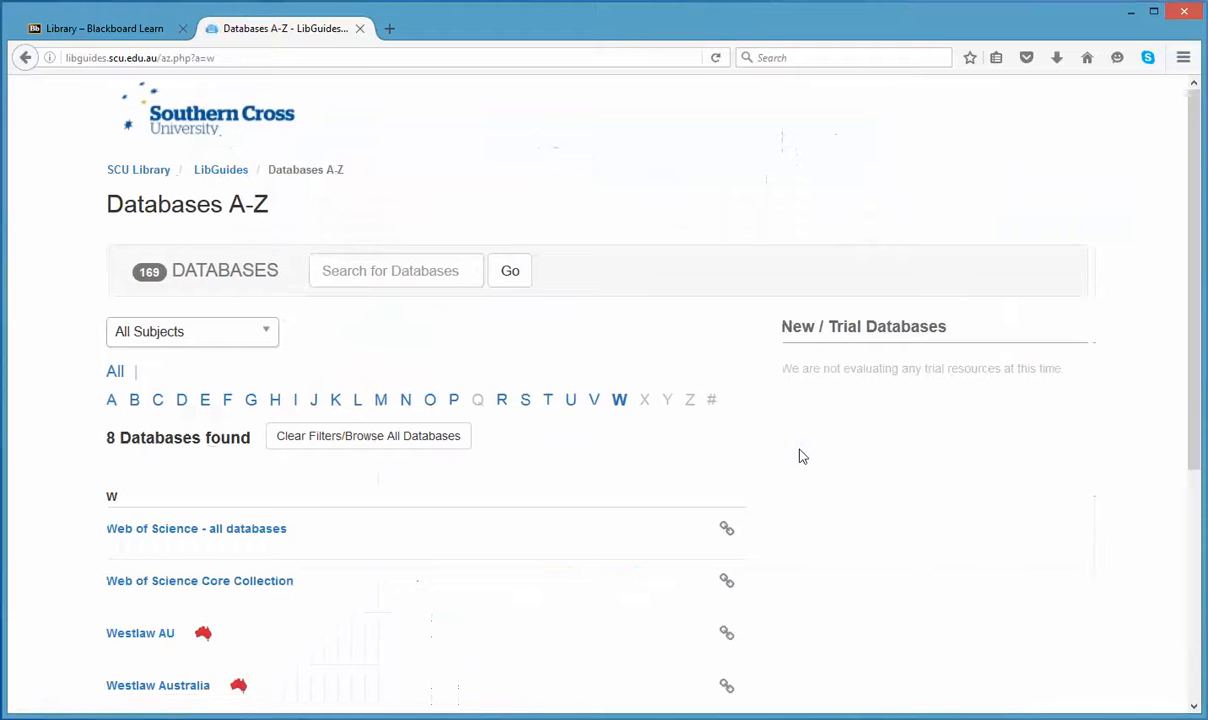
mouse_move(210, 580)
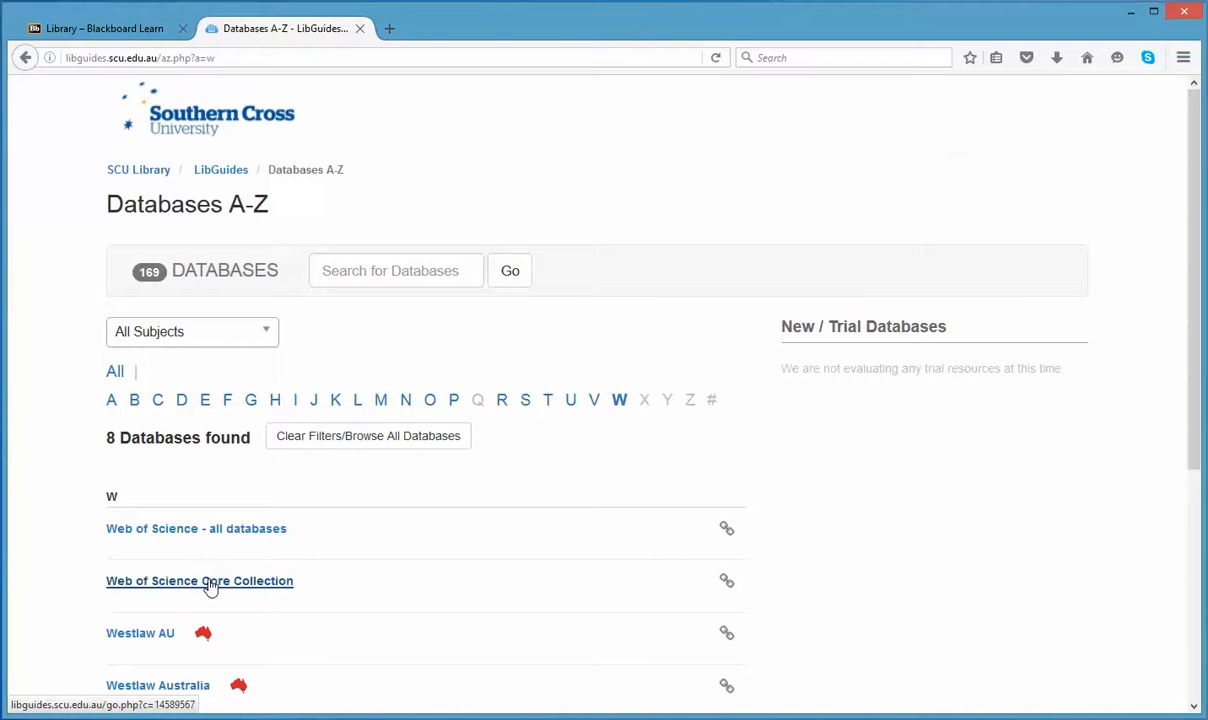
left_click(200, 580)
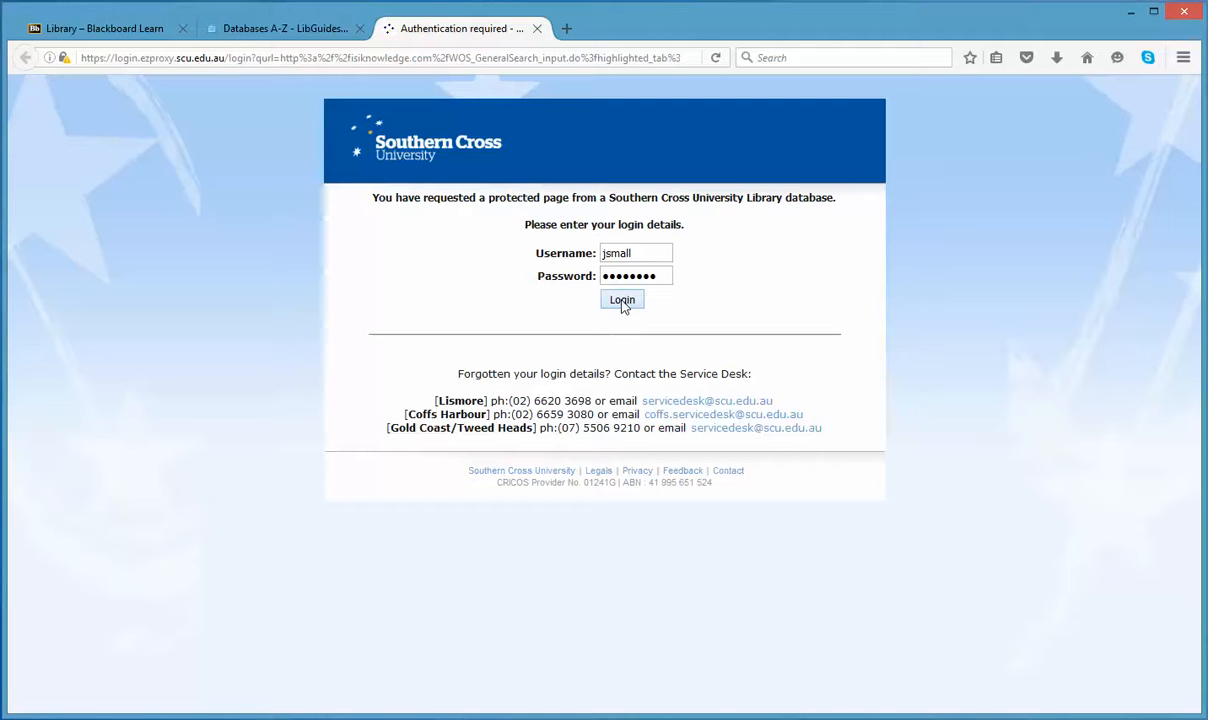
- Submit the library login so the Web of Science basic search page loads
left_click(620, 300)
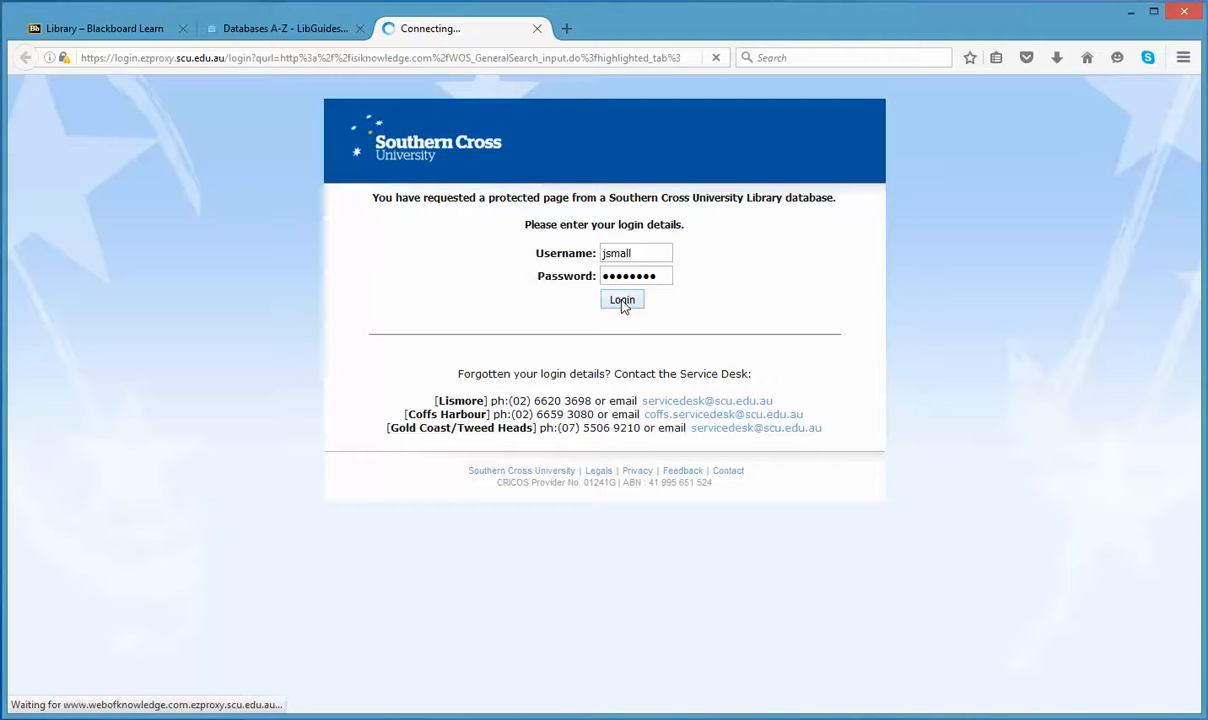
left_click(620, 300)
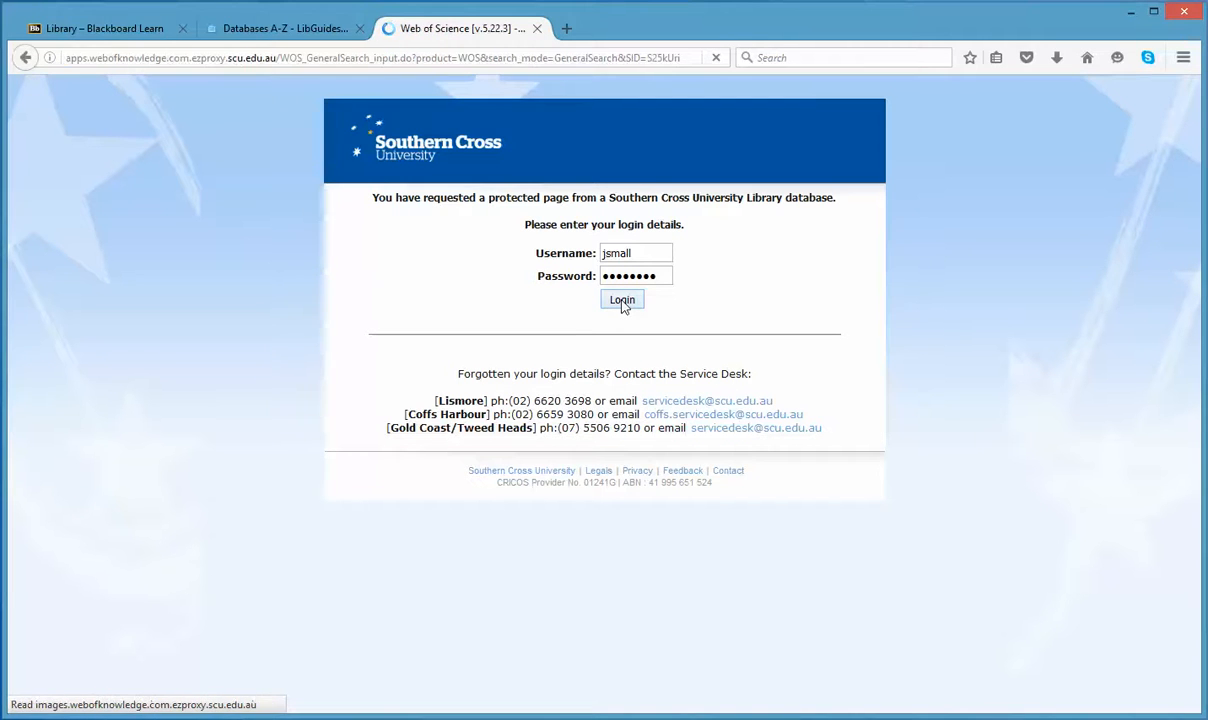
left_click(620, 300)
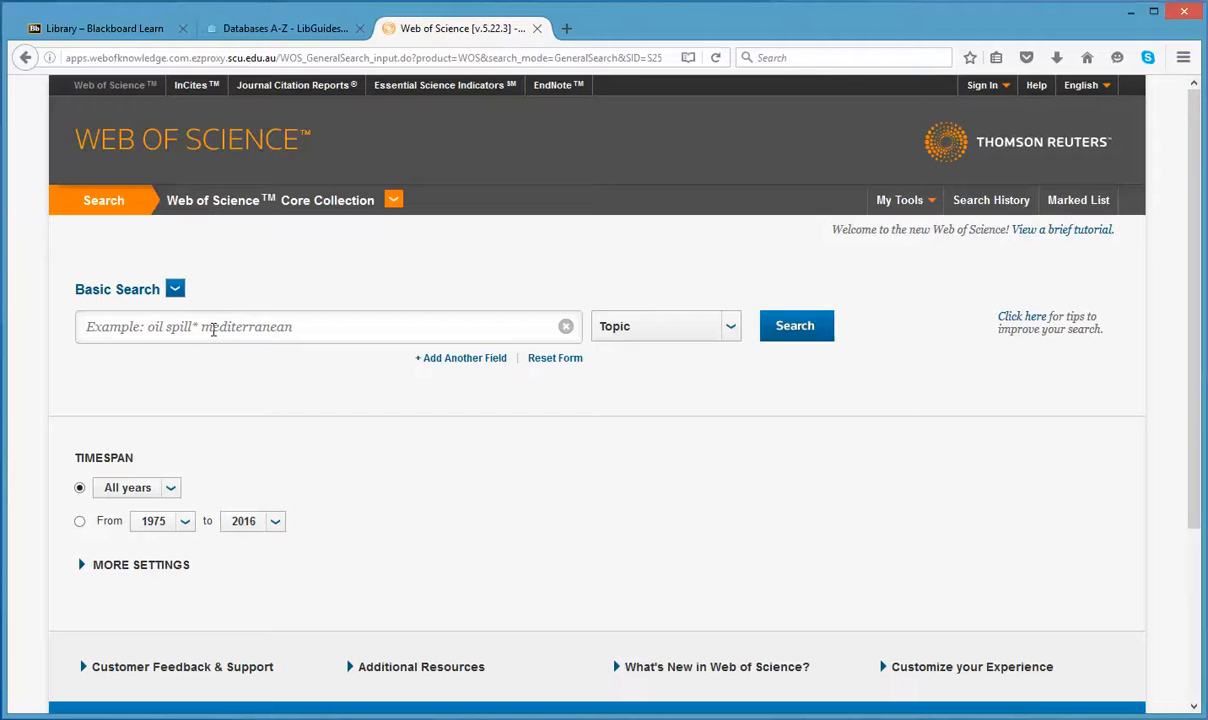
- Enter 'talking about transplants' as a Title search term
type("ta")
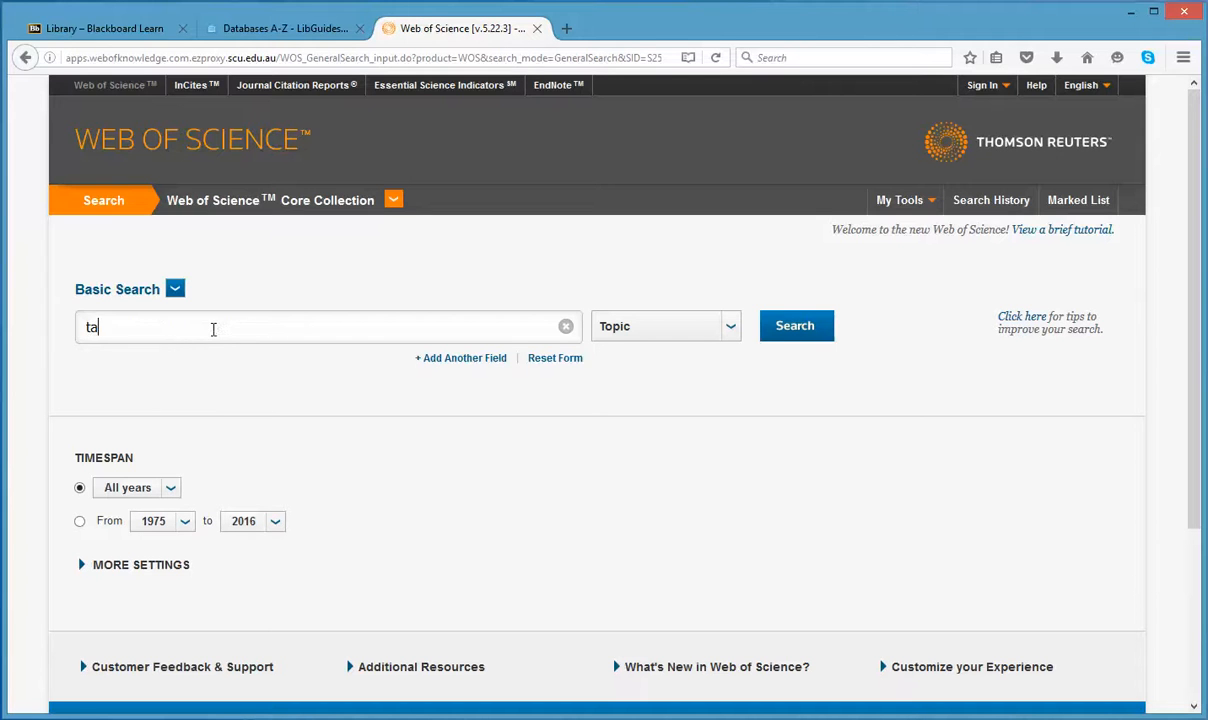
type("lking ab")
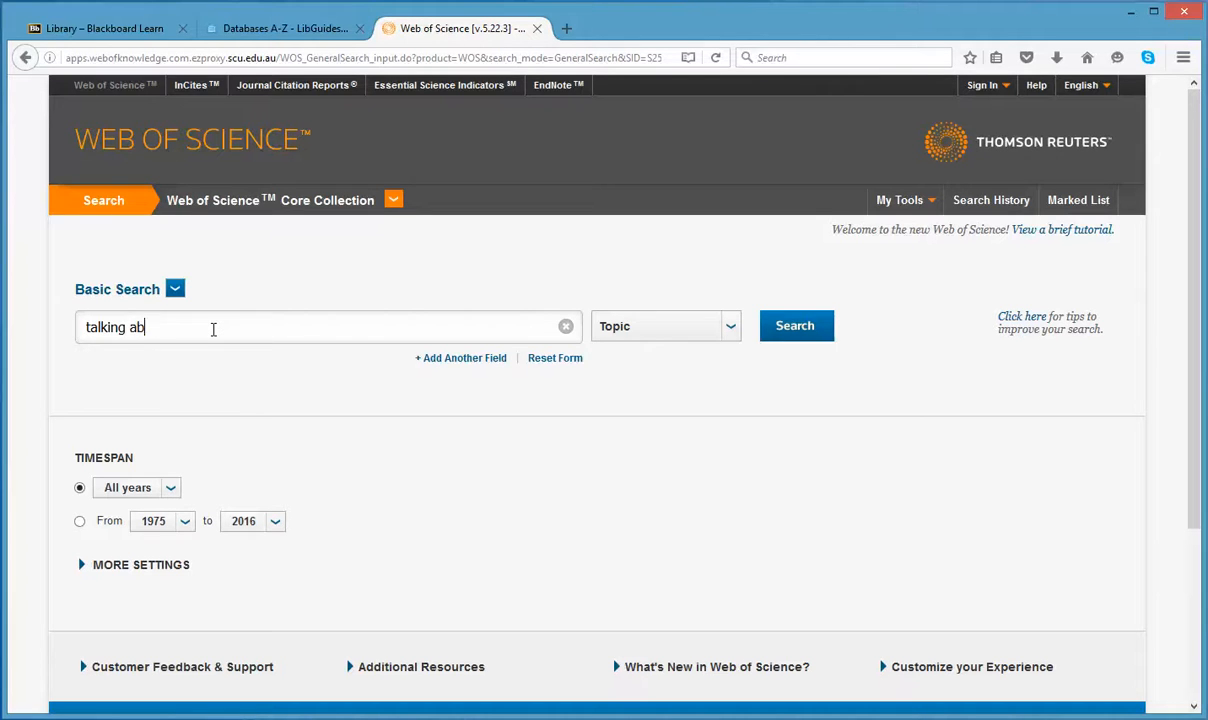
type("out trans")
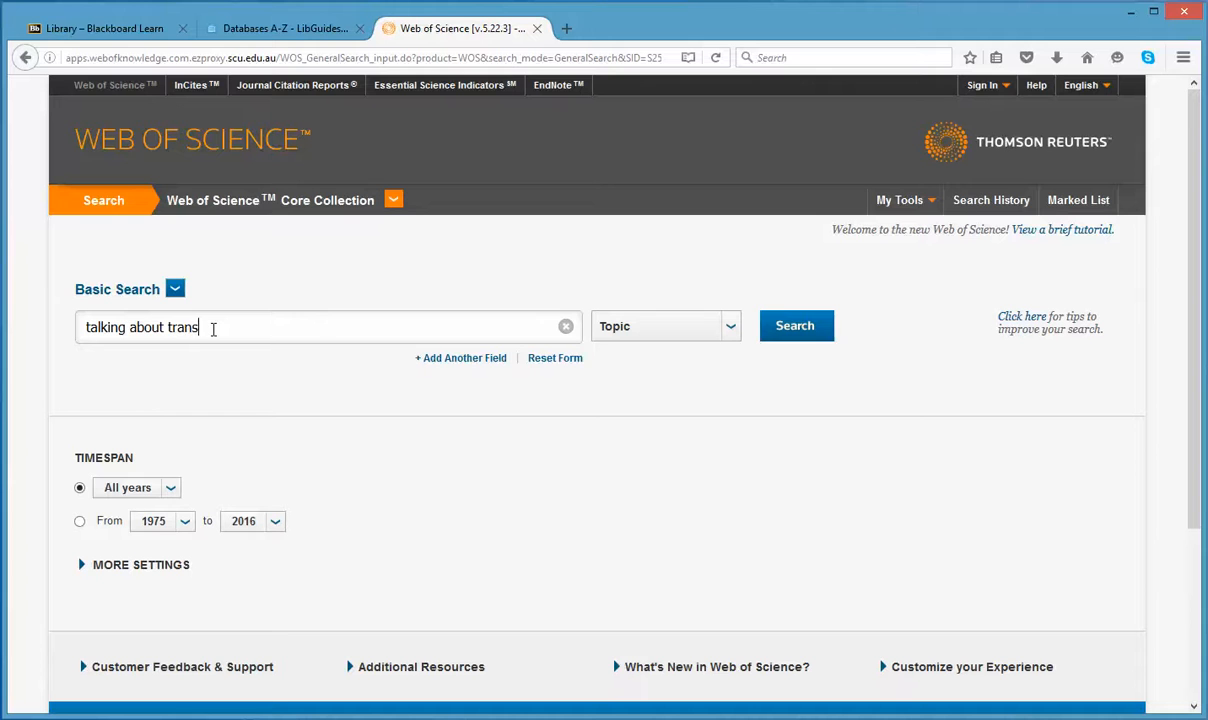
type("plants")
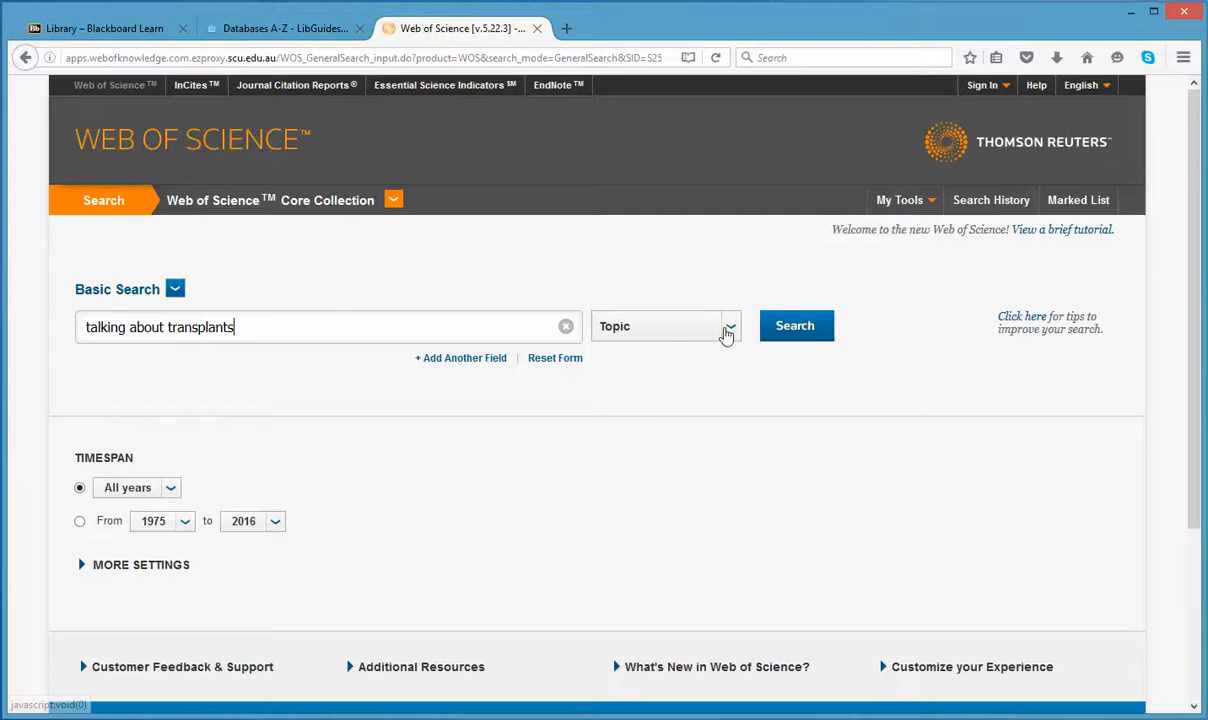
left_click(664, 326)
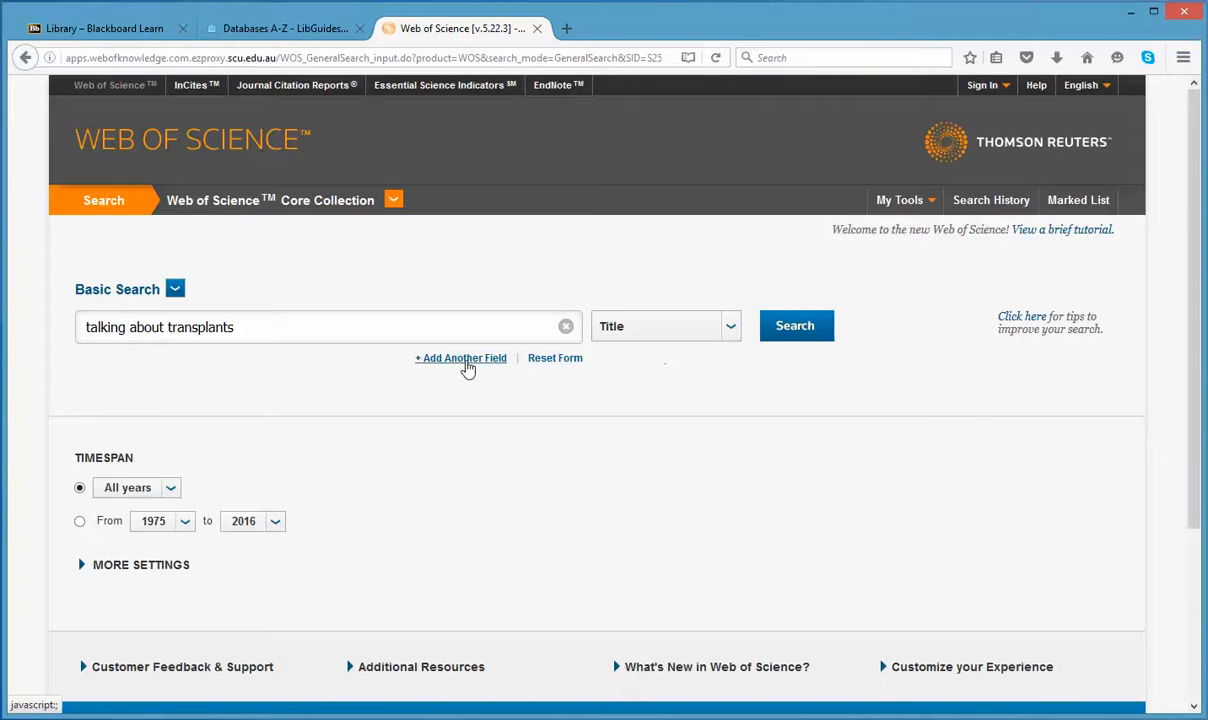
- Add a second field with 'moloney' as Author and run the combined search
left_click(460, 358)
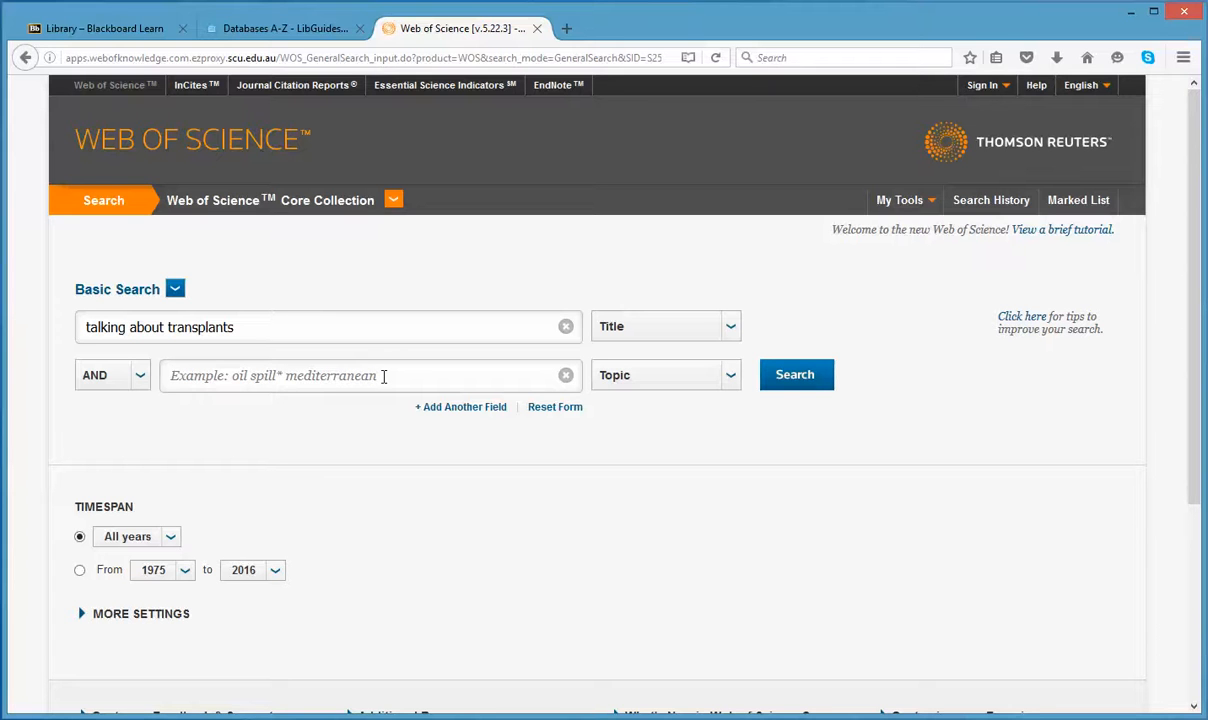
type("moloney")
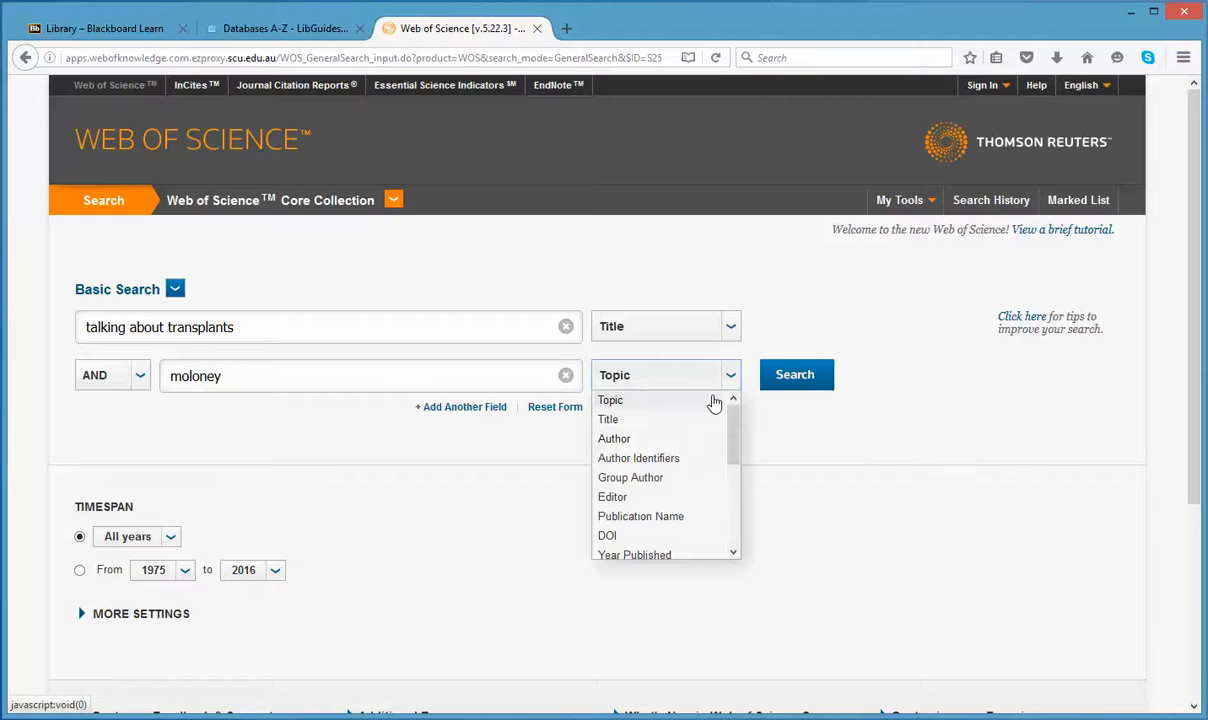
left_click(614, 438)
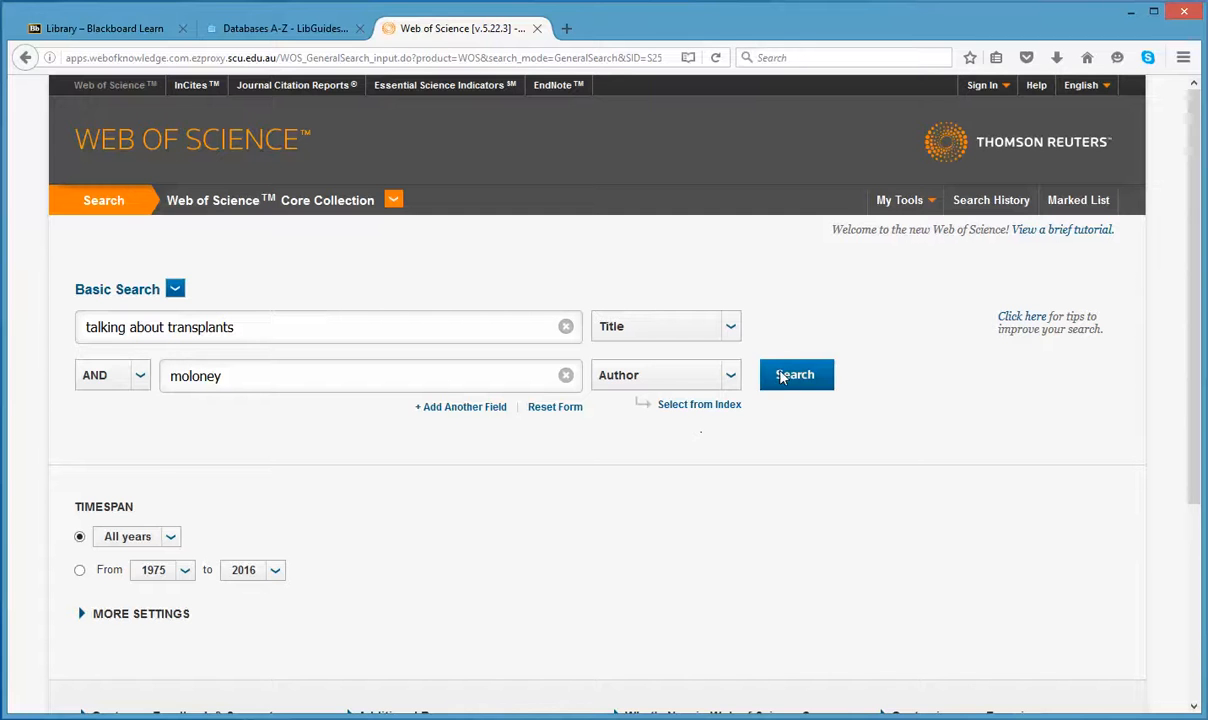
left_click(796, 374)
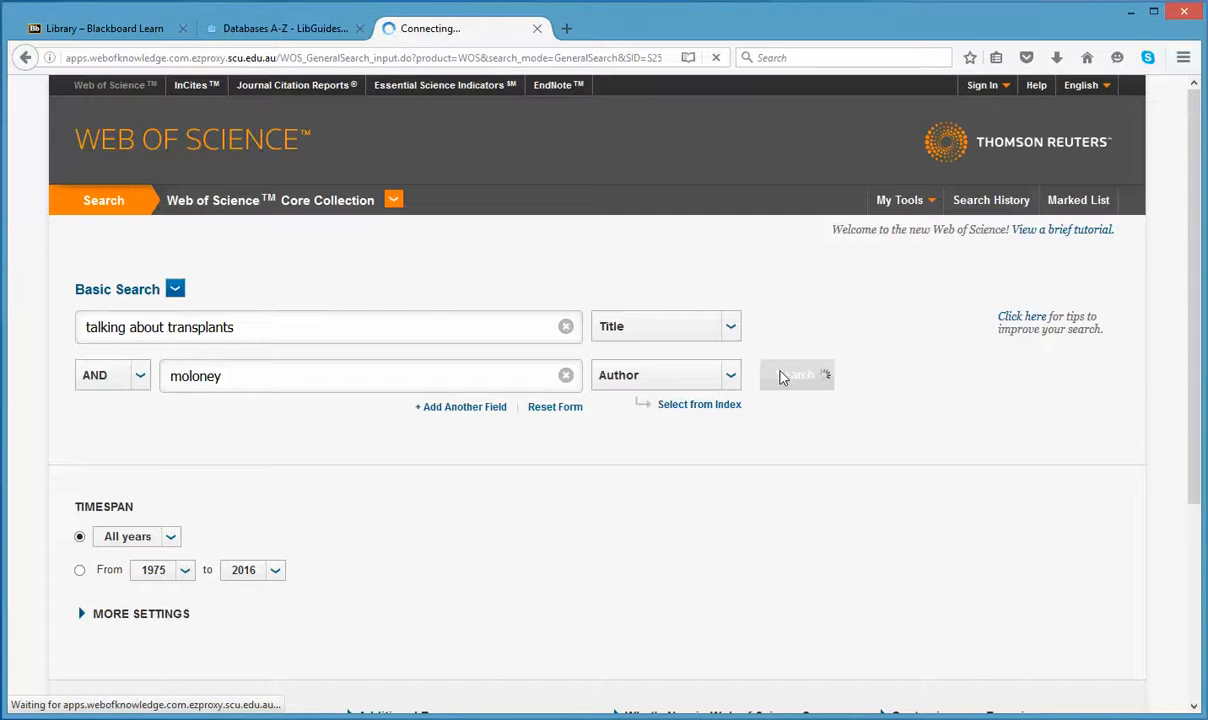
- Select the 2002 Moloney 'Talking about transplants' result to reach its full record
left_click(794, 376)
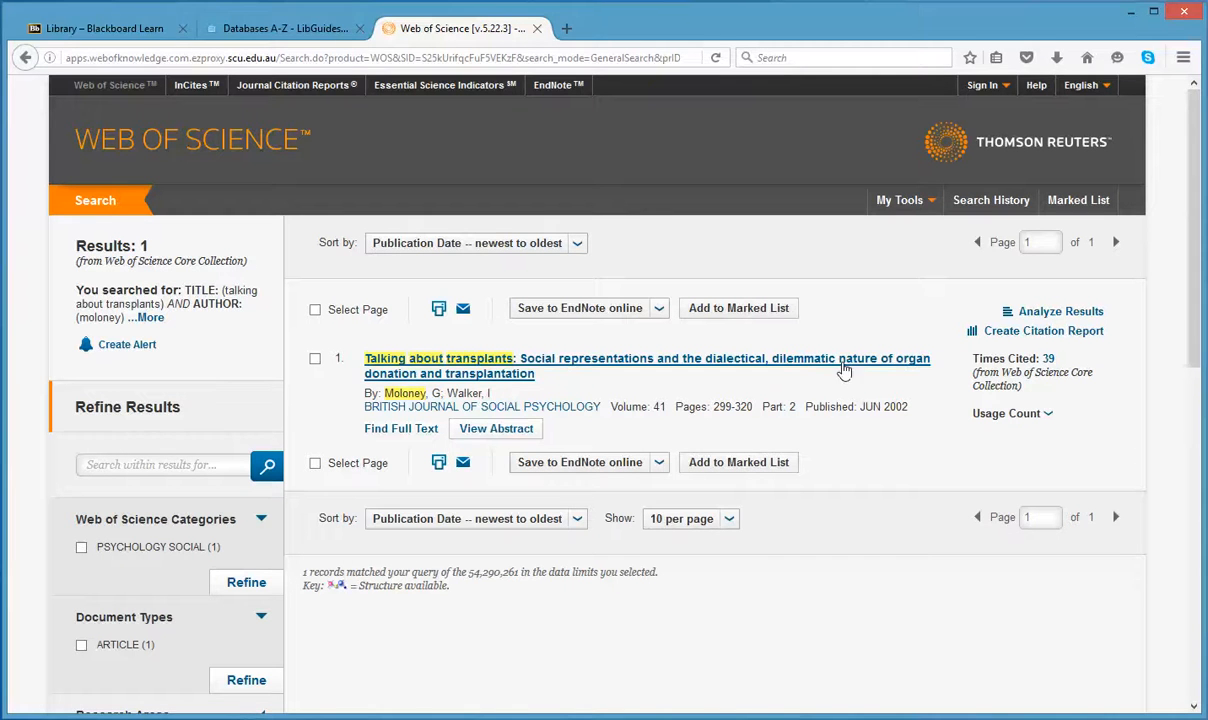
mouse_move(1048, 358)
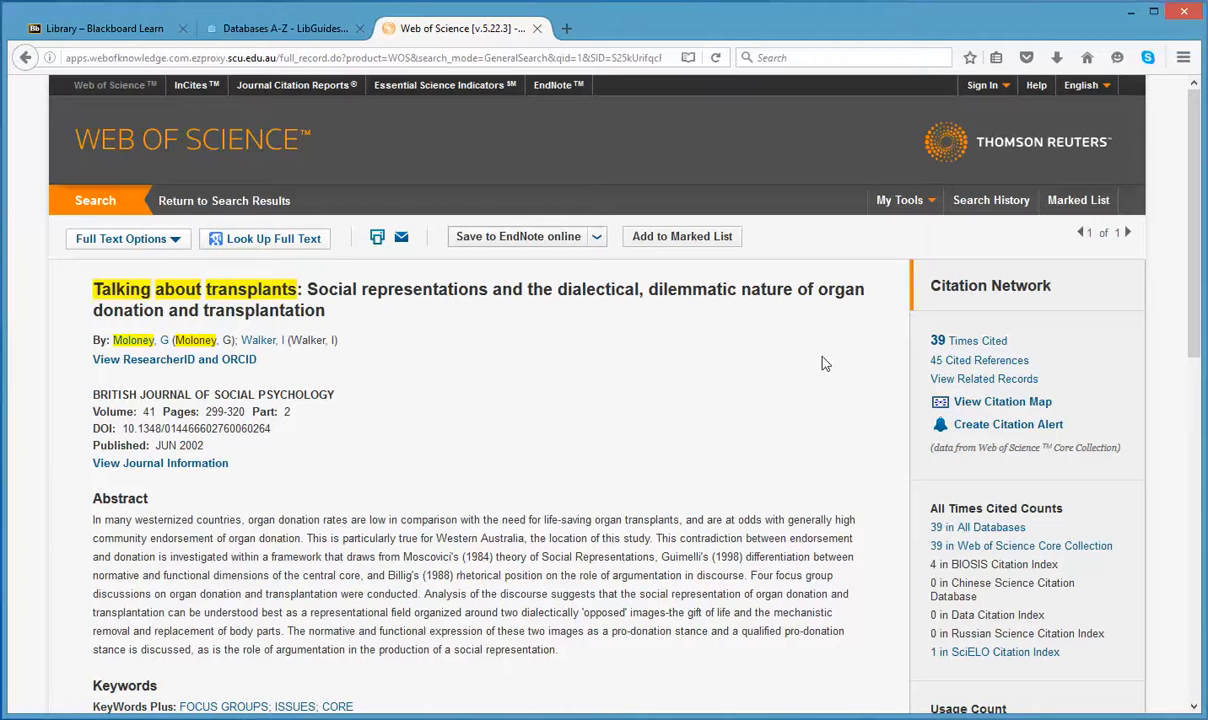
mouse_move(962, 340)
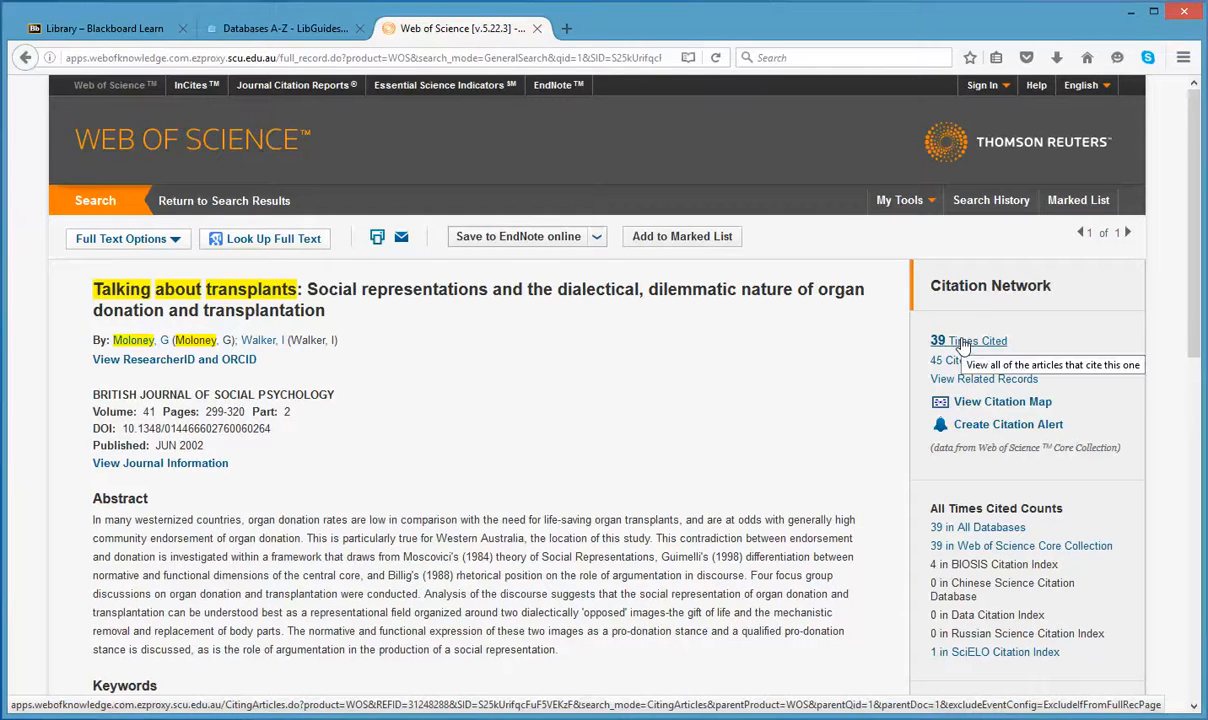
left_click(940, 340)
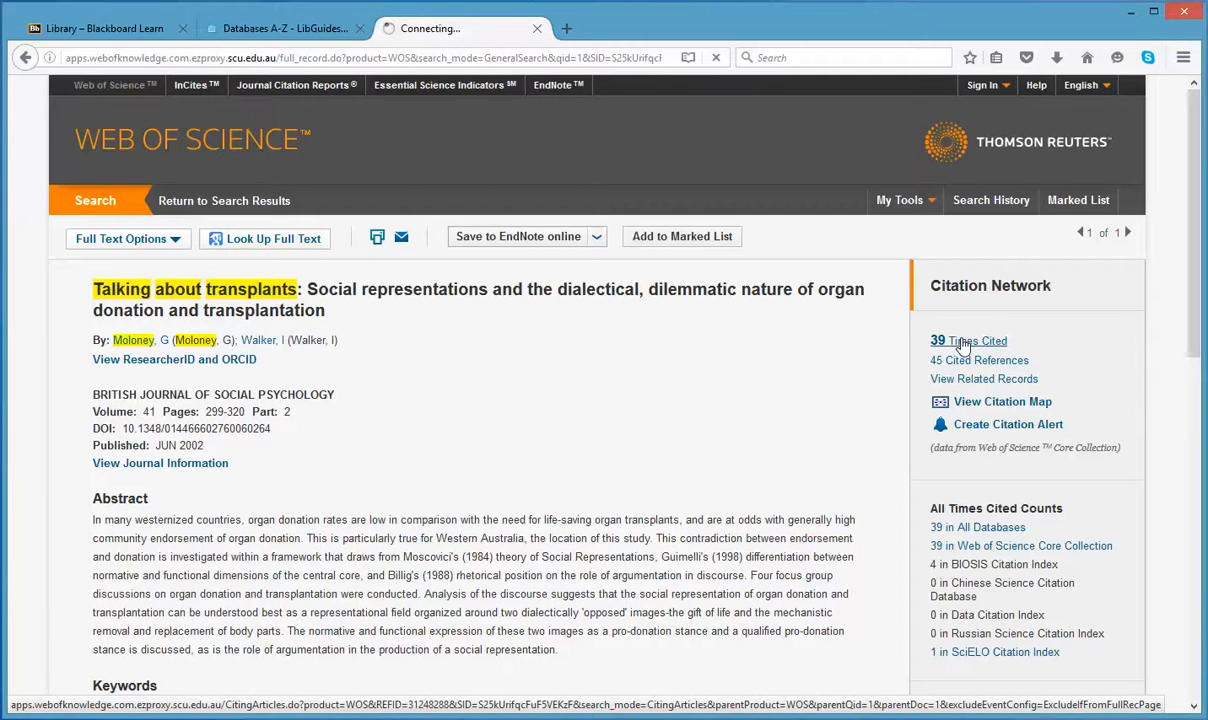
left_click(938, 340)
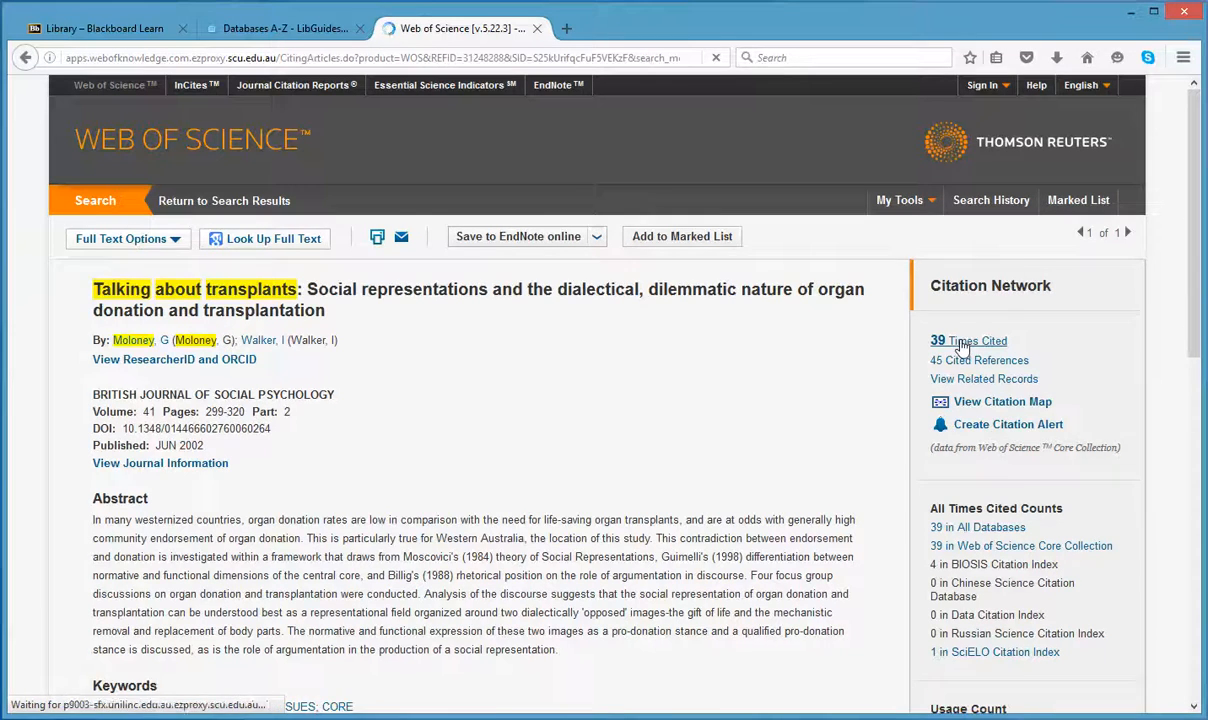
left_click(936, 340)
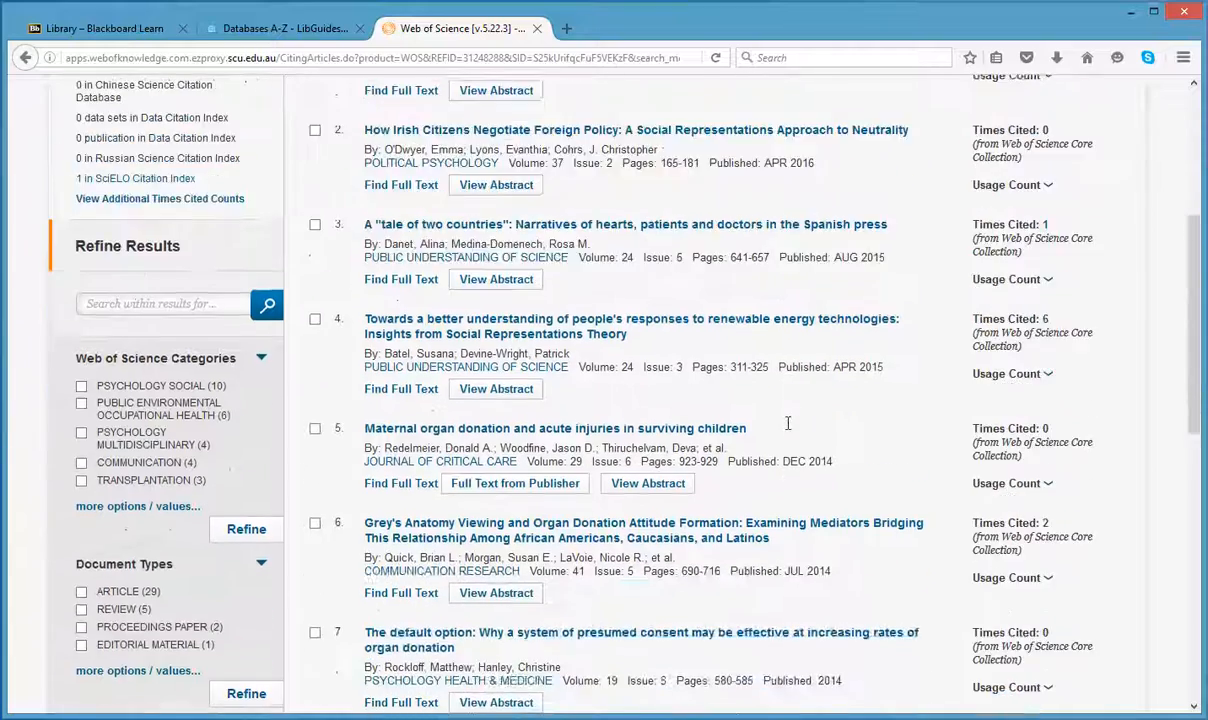
scroll("down", 3)
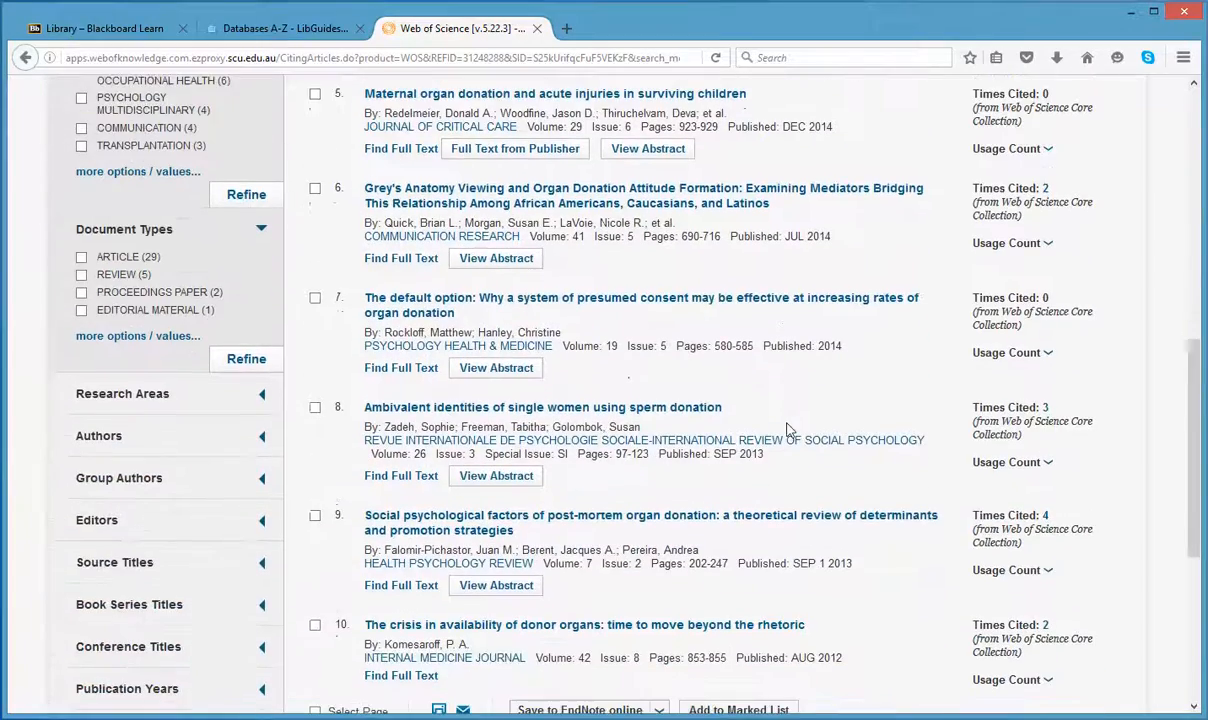
scroll("up", 3)
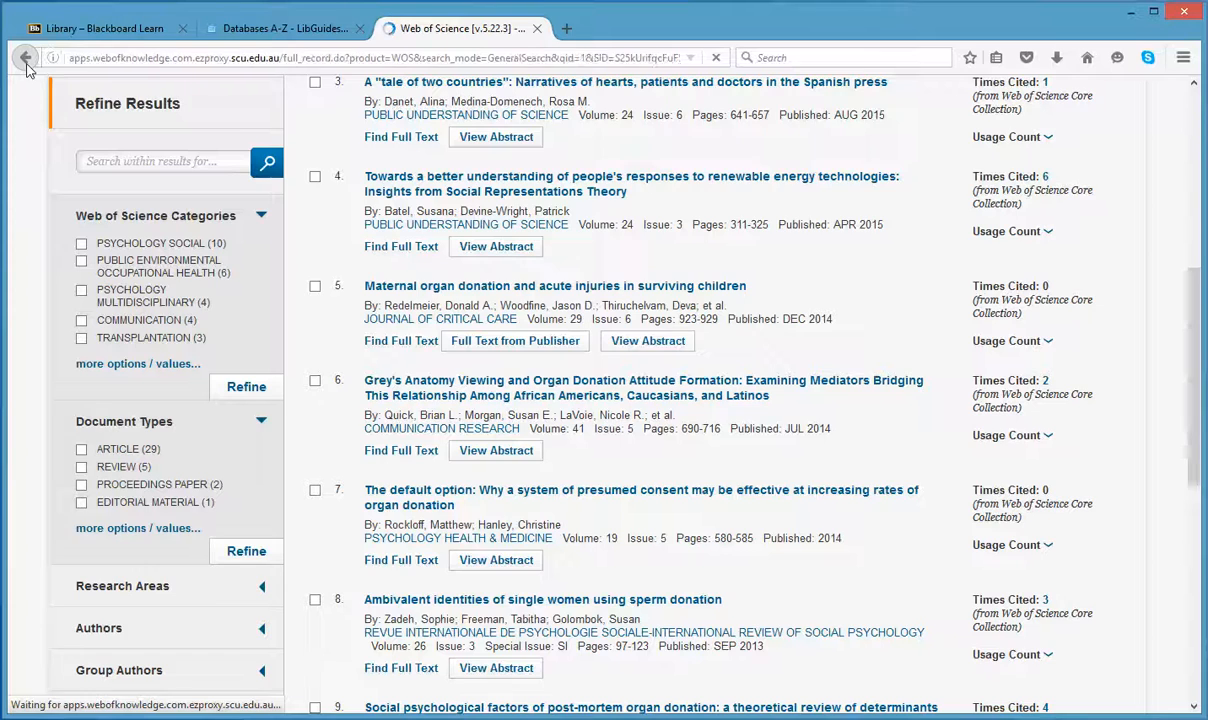
left_click(26, 56)
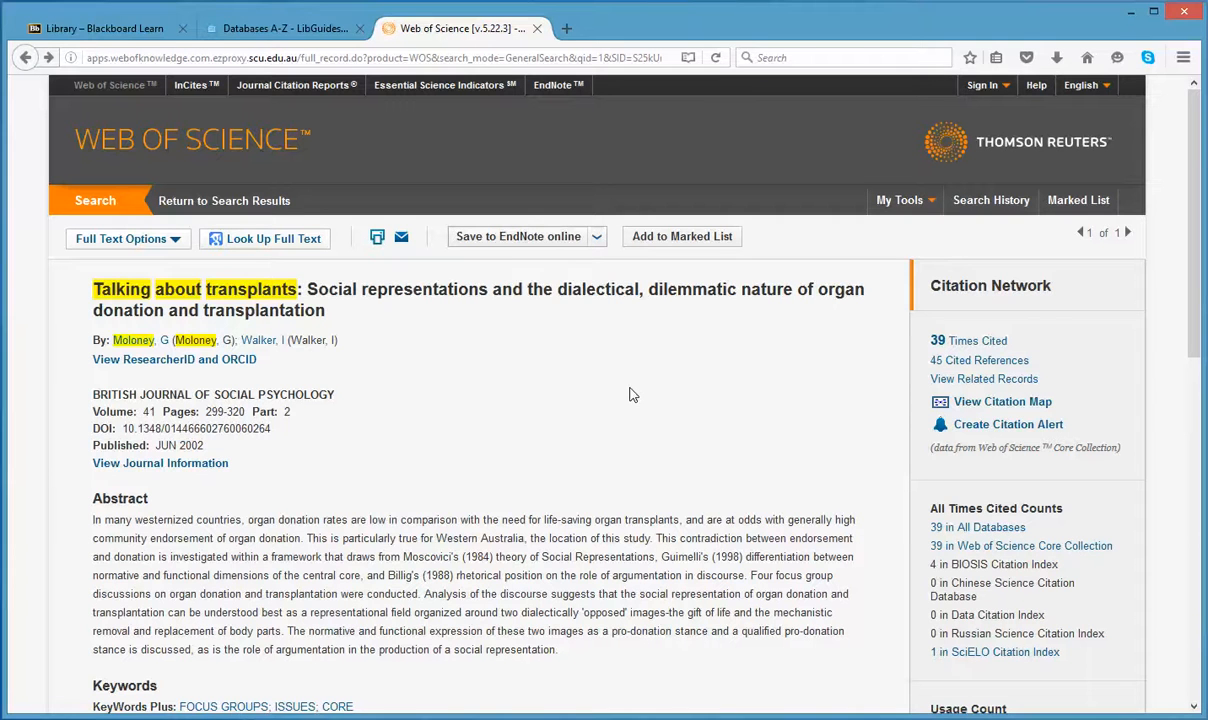
mouse_move(960, 360)
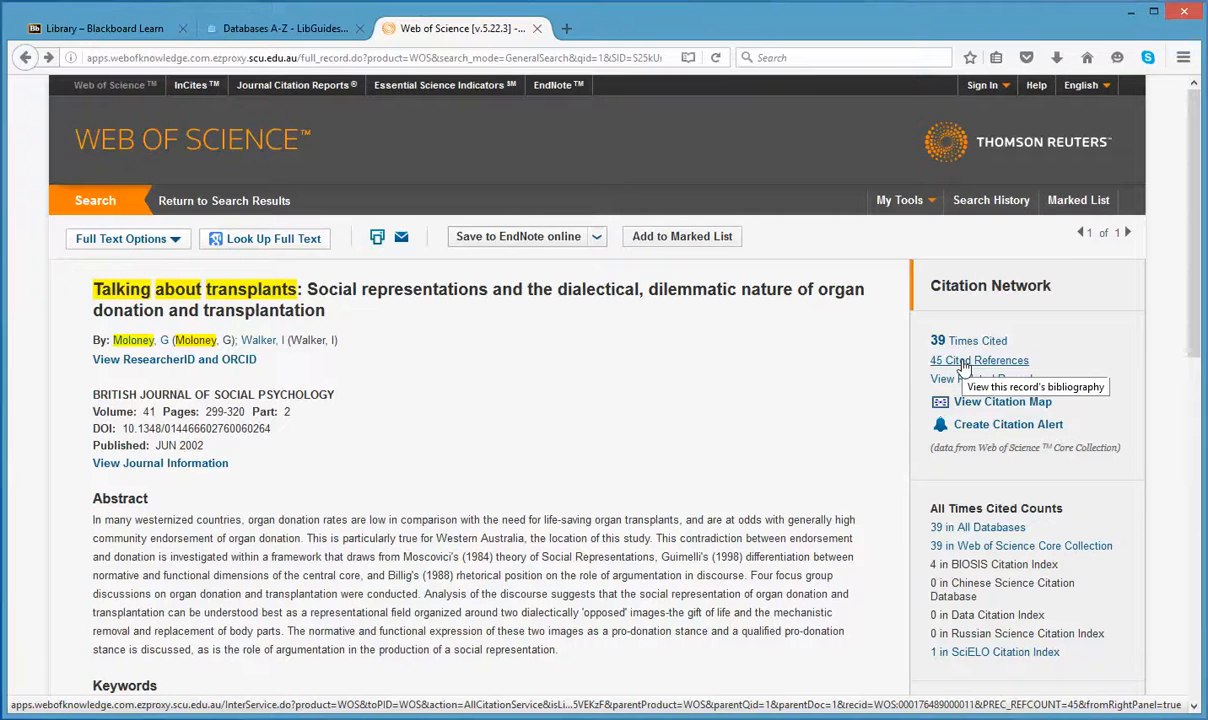
left_click(978, 360)
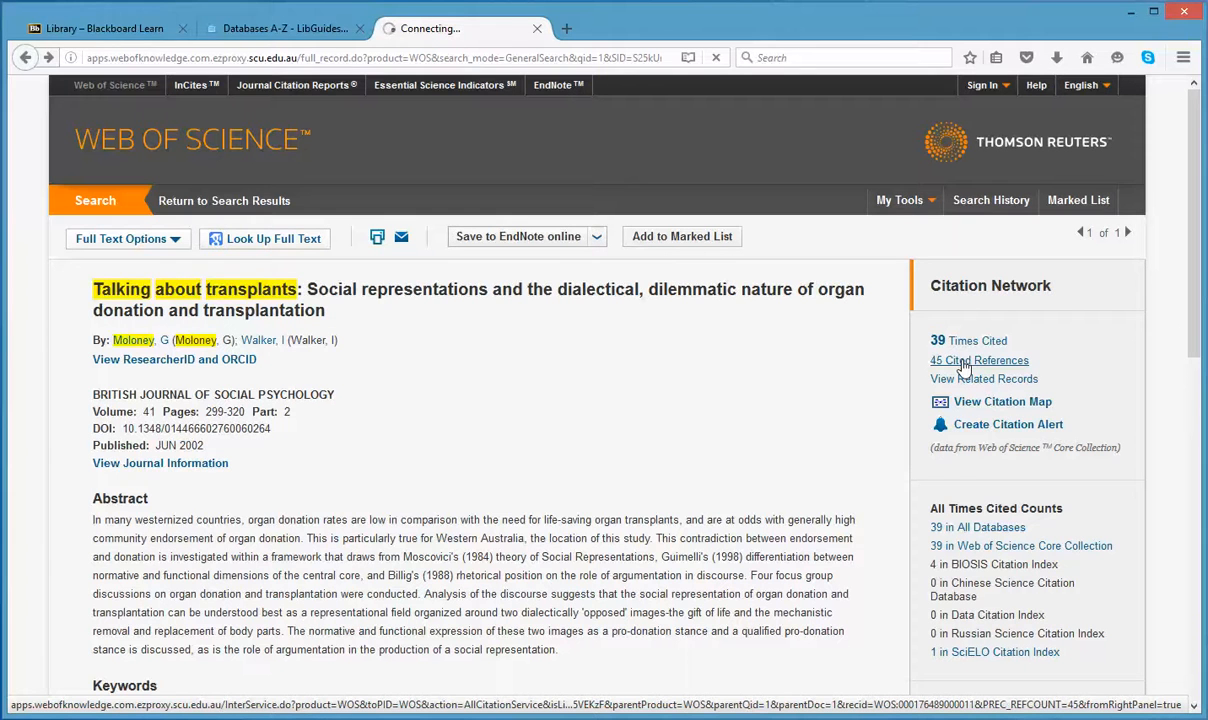
left_click(952, 360)
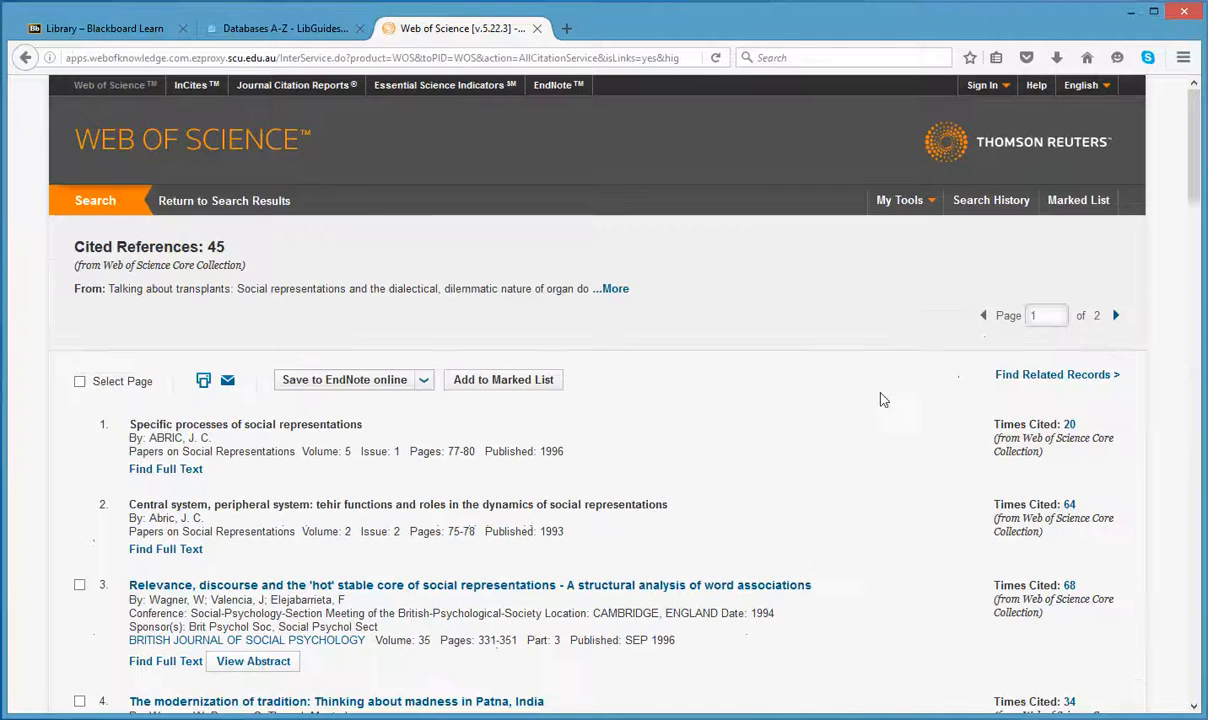
scroll("down", 3)
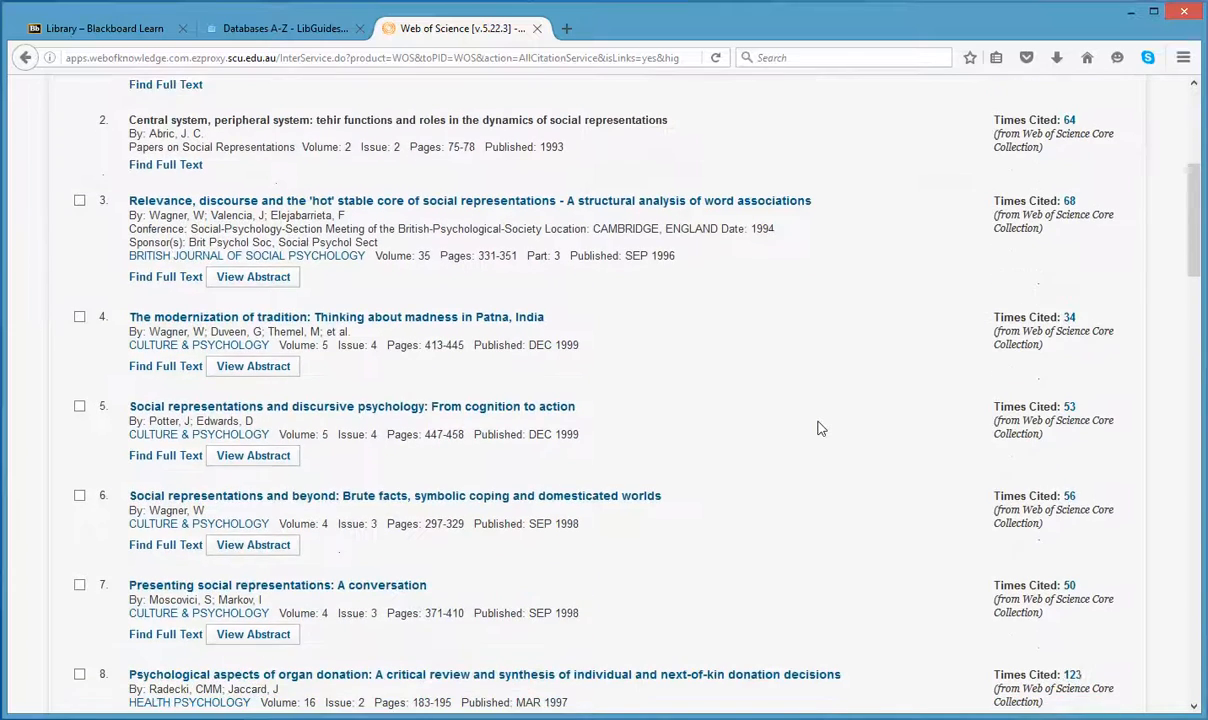
scroll("down", 3)
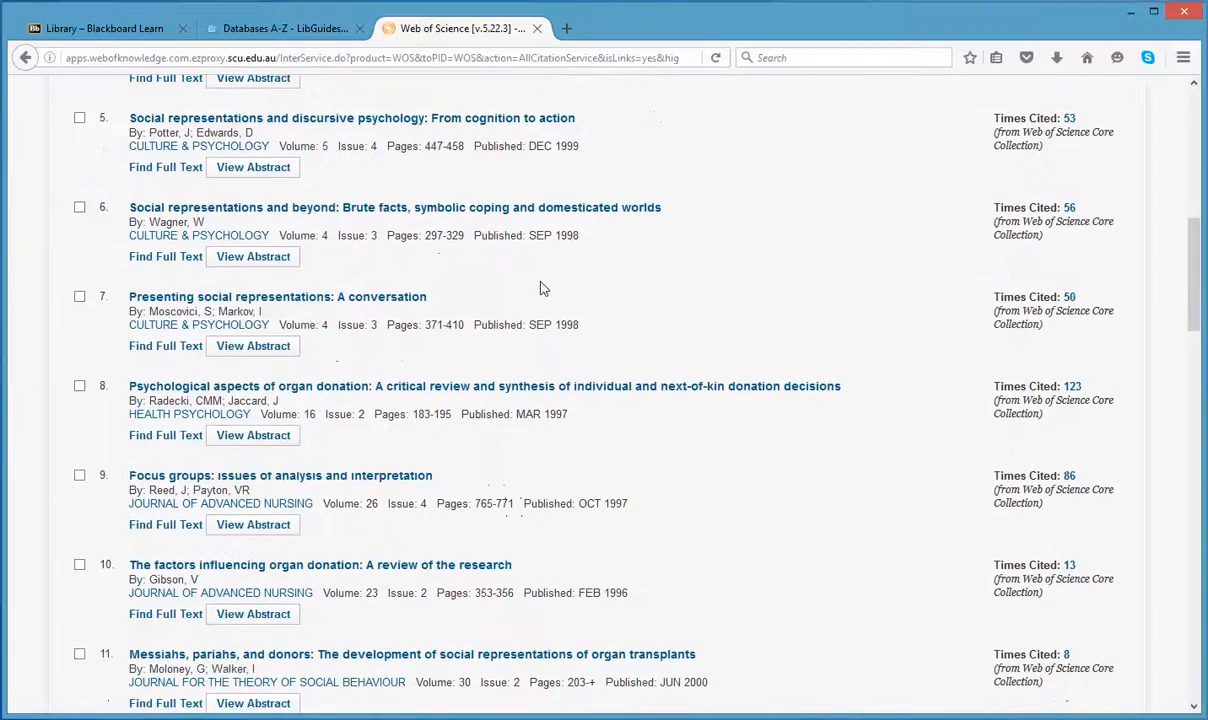
left_click(26, 56)
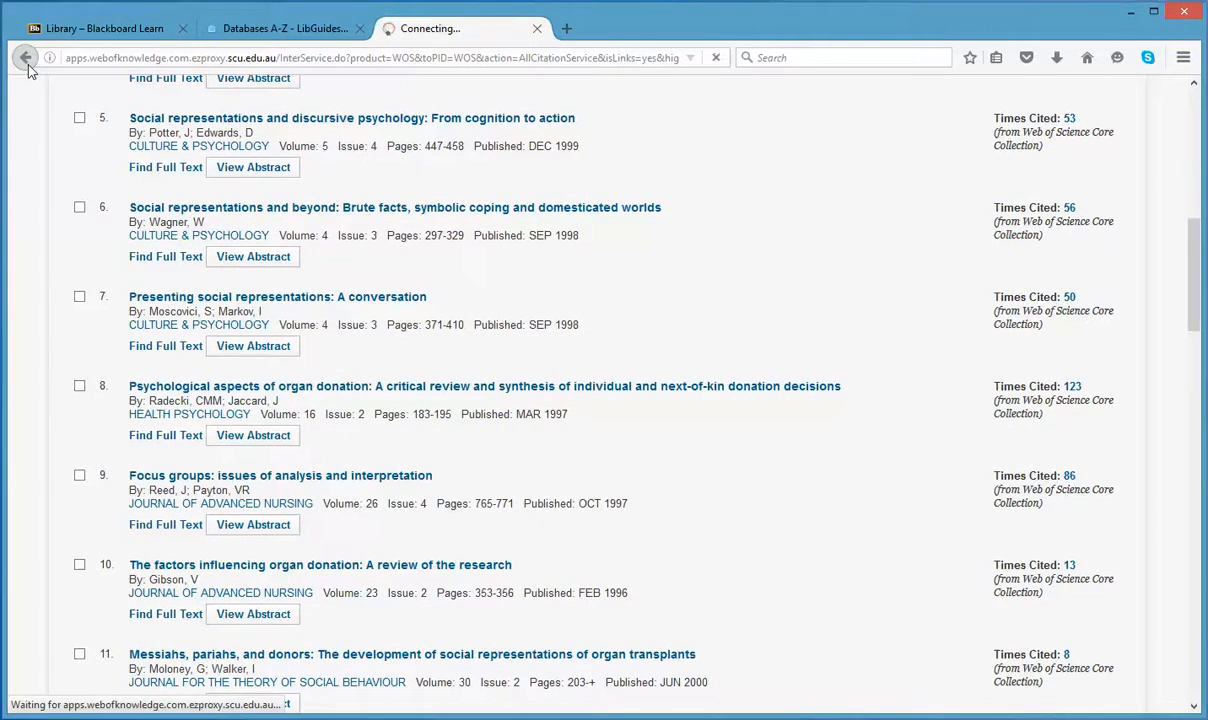
left_click(26, 56)
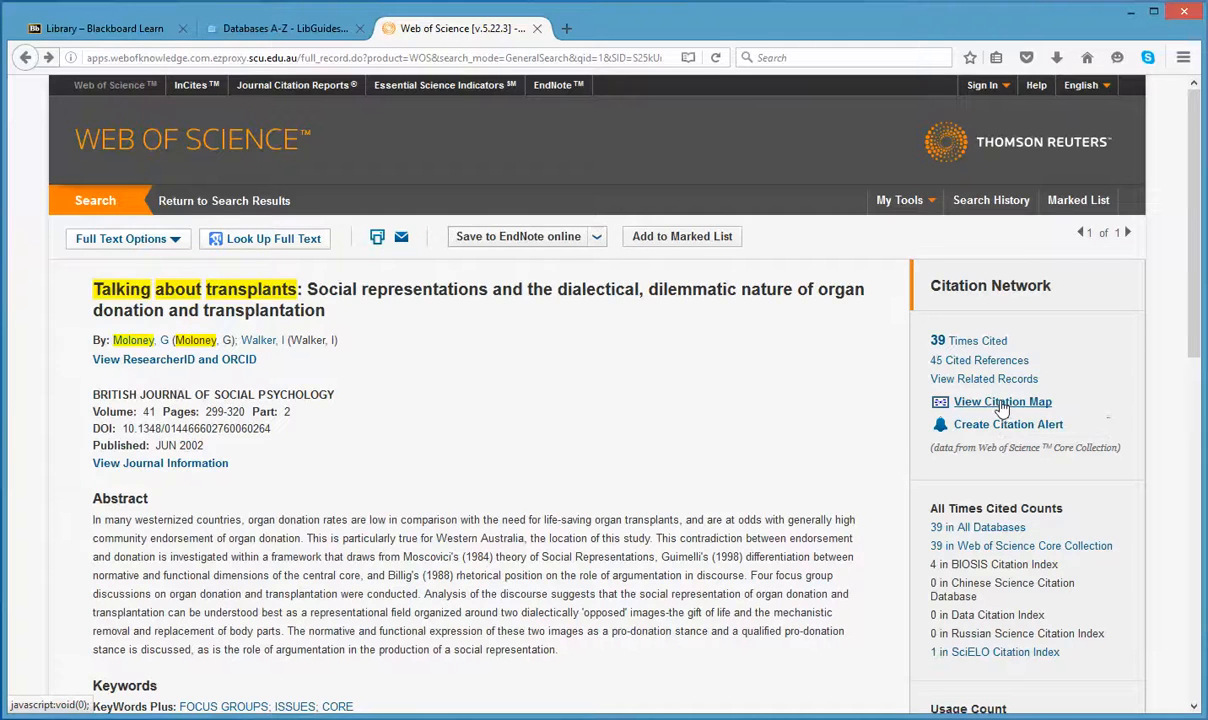
- Create a Forward and Backward citation map at 1 Generation depth for the article
left_click(1002, 400)
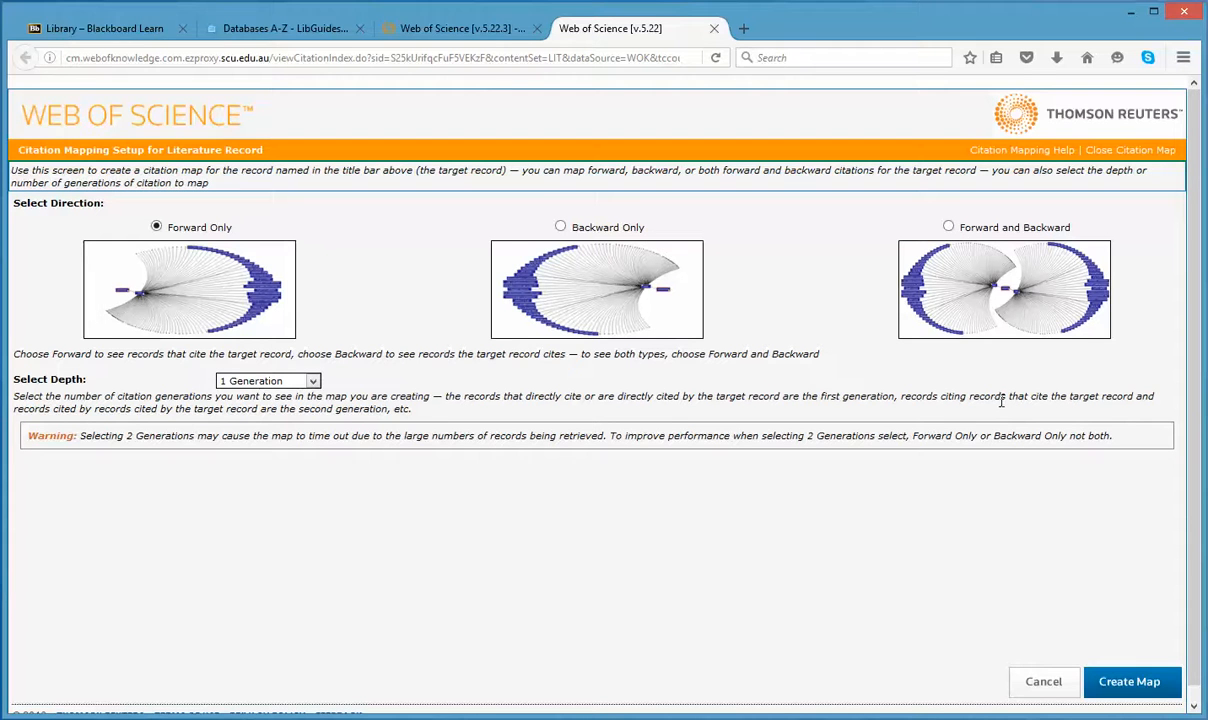
mouse_move(284, 316)
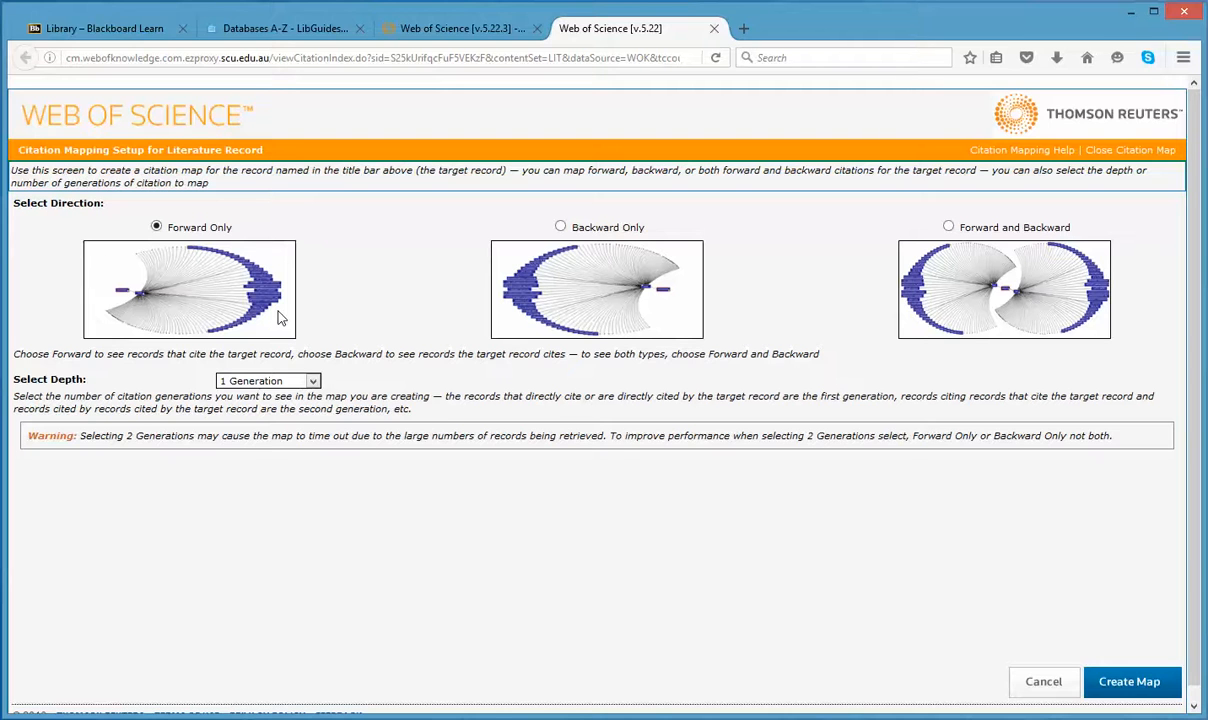
mouse_move(604, 322)
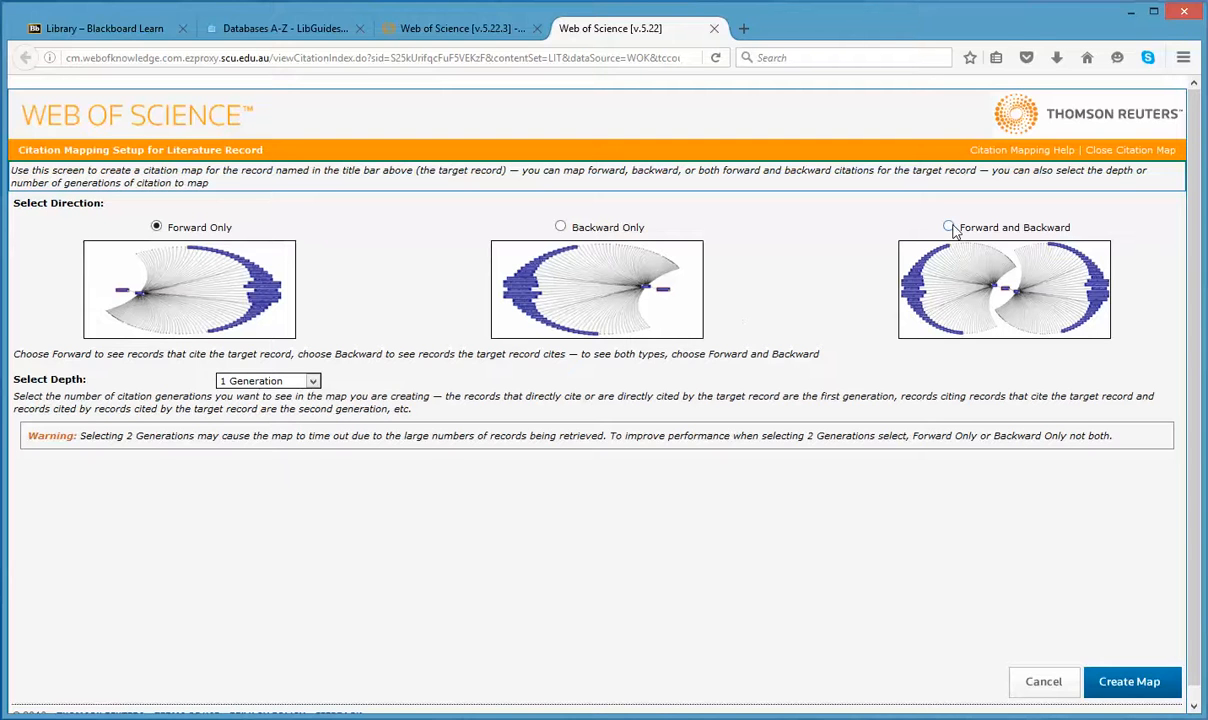
left_click(948, 228)
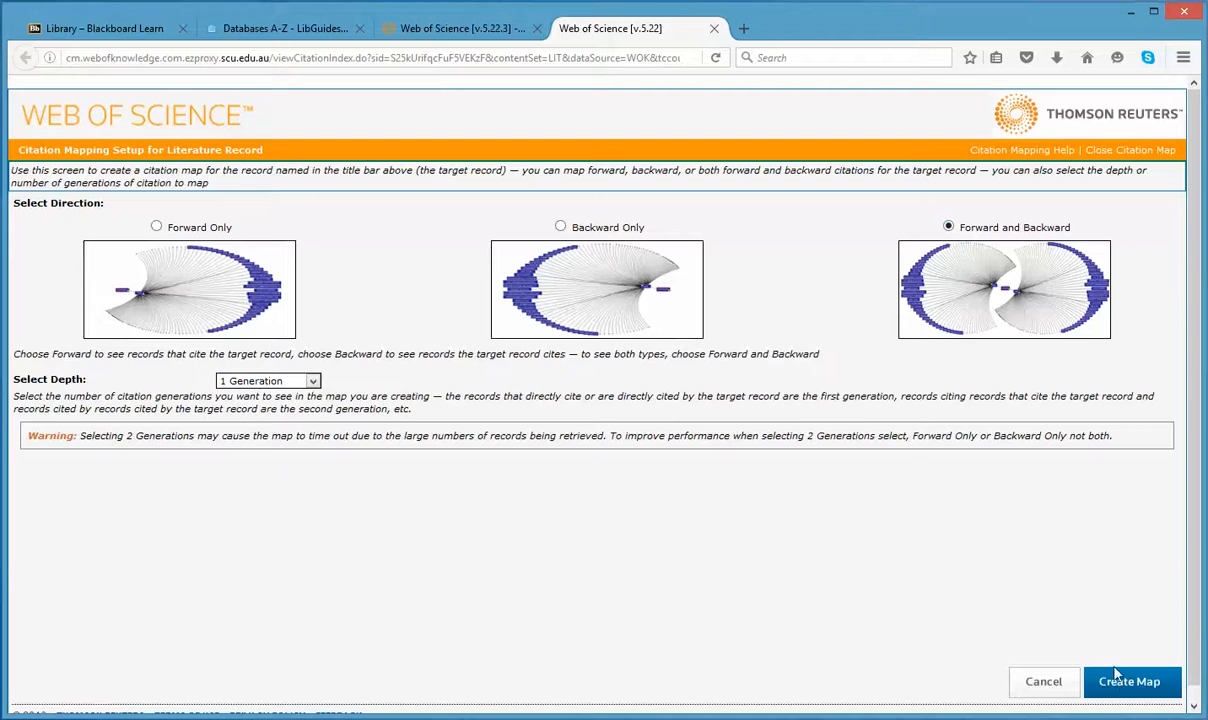
left_click(1130, 680)
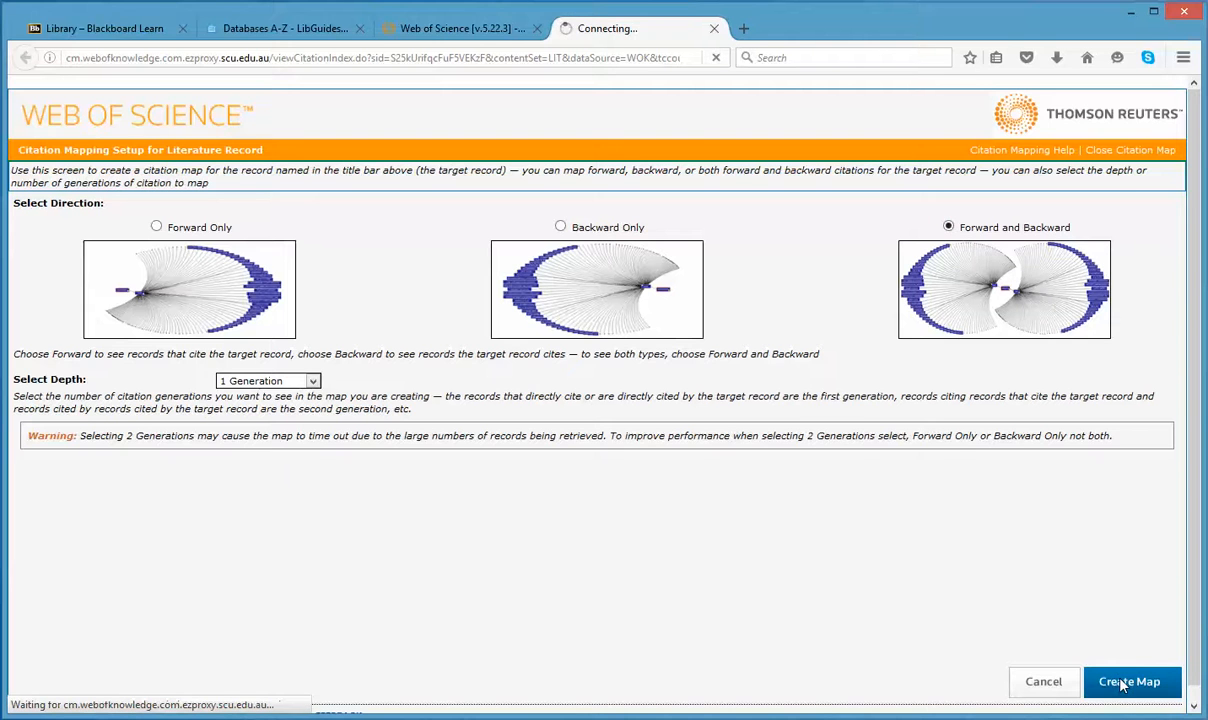
left_click(1130, 680)
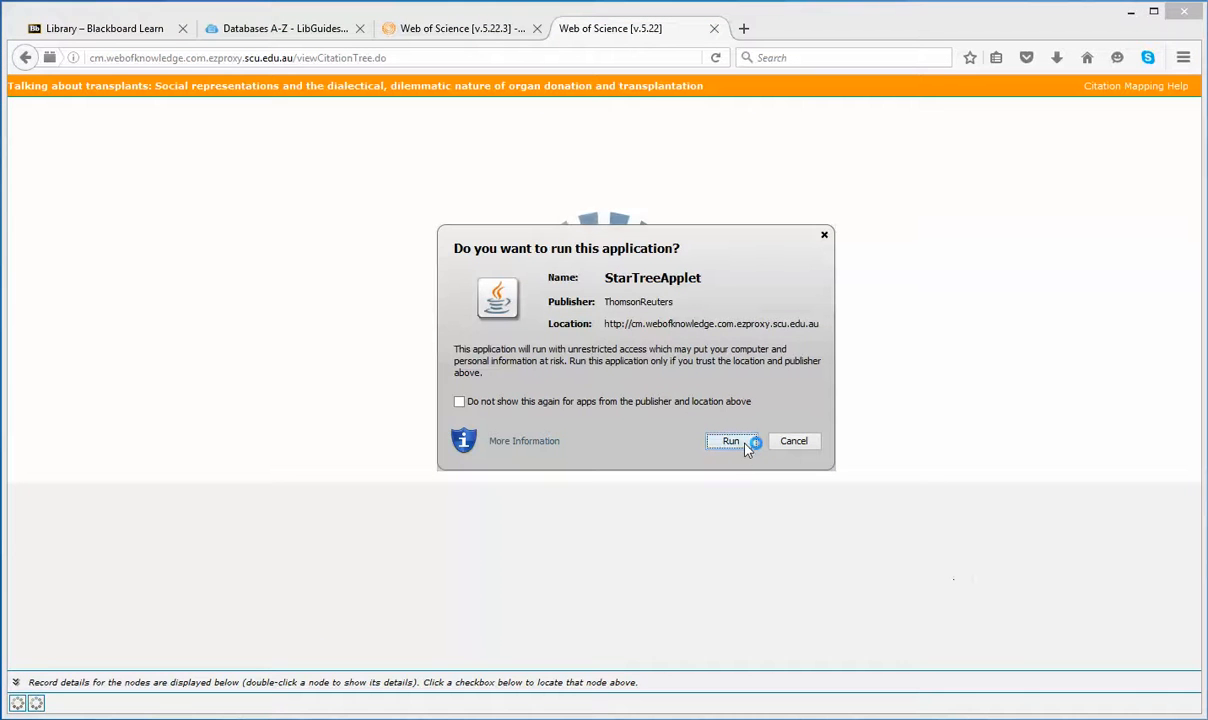
- Run the map applet, view the citing Batel article's details, and expand the backward side
left_click(730, 442)
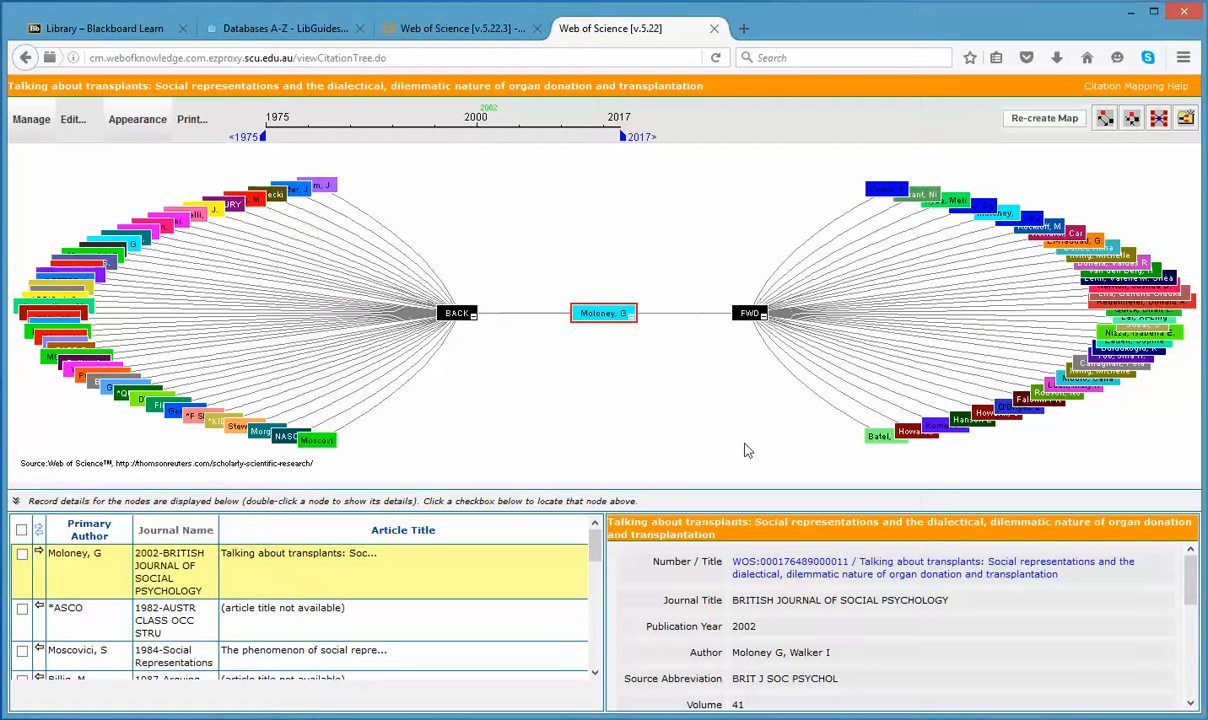
mouse_move(886, 436)
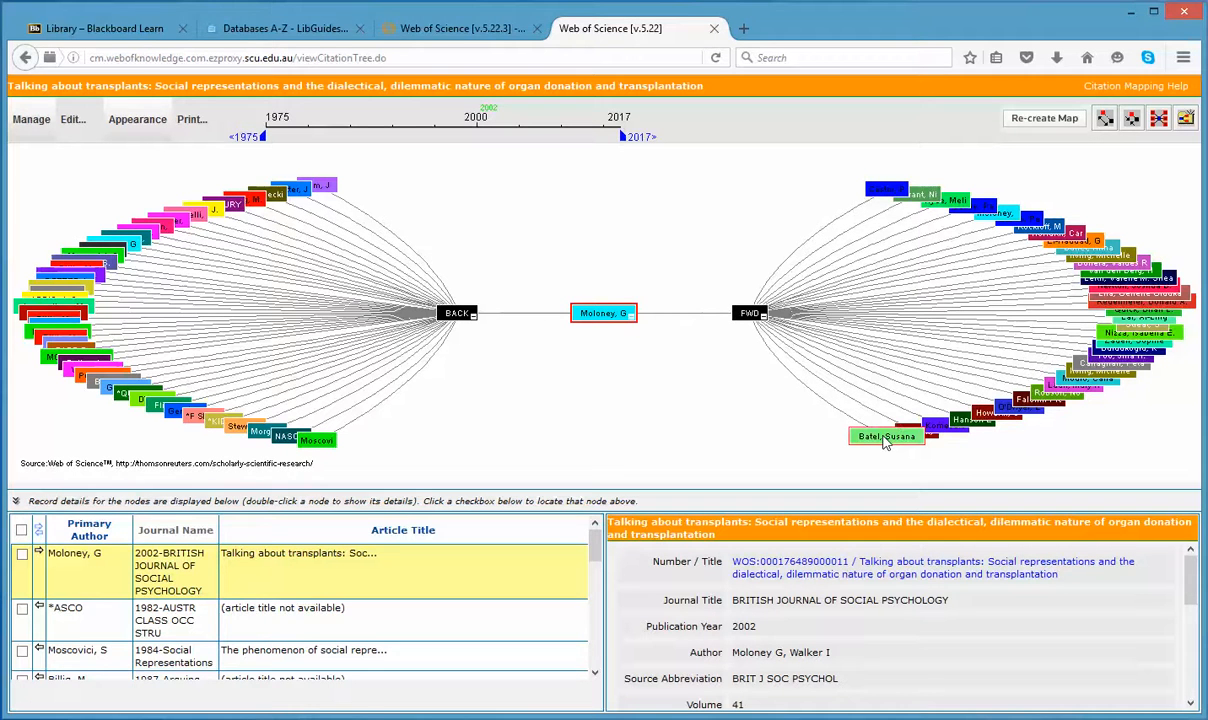
left_click(886, 436)
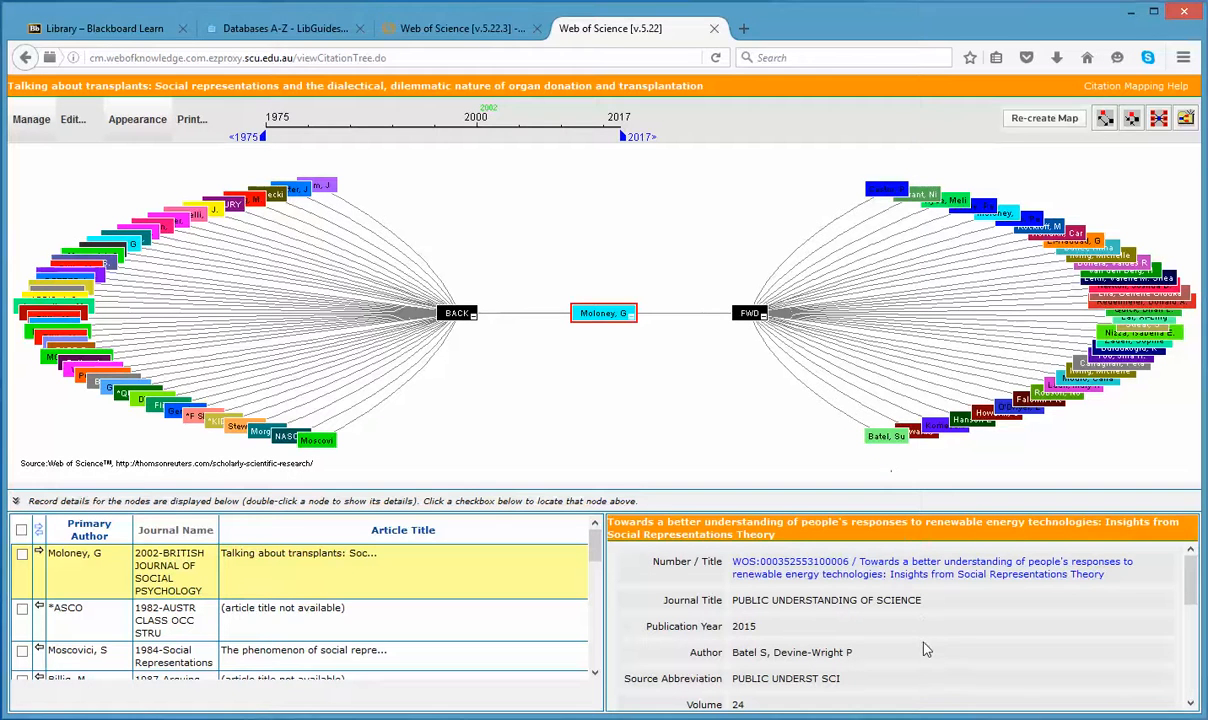
mouse_move(904, 452)
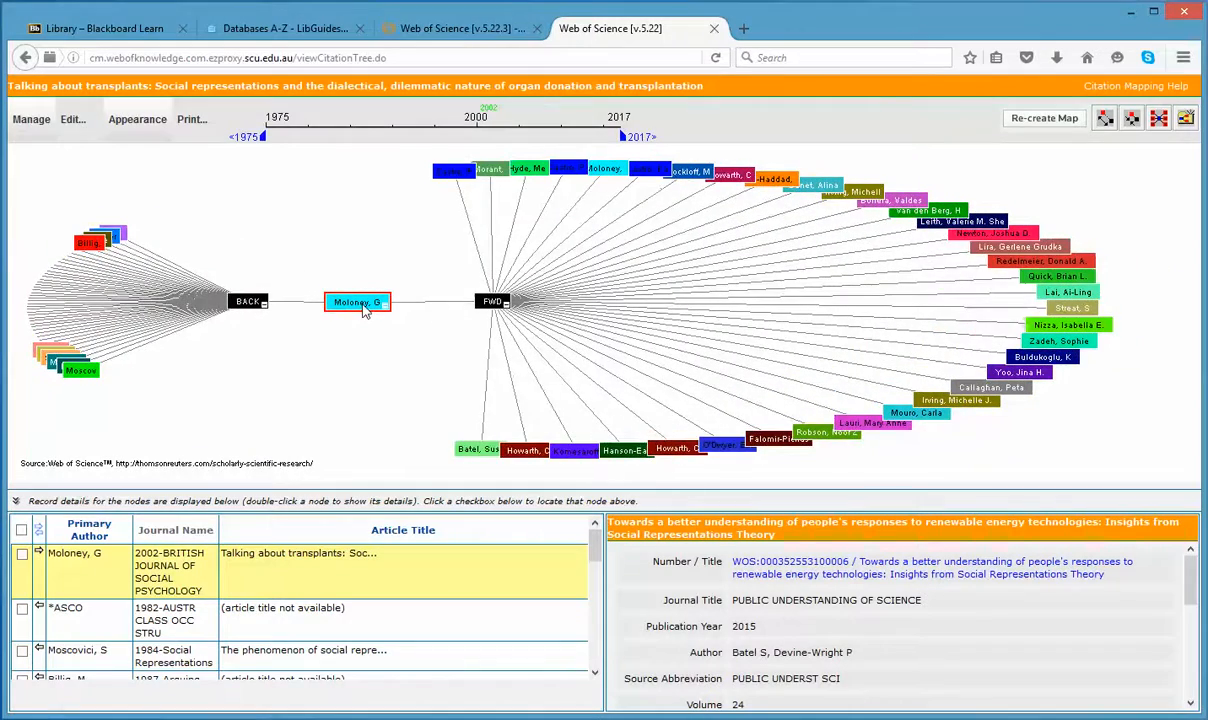
left_click(356, 302)
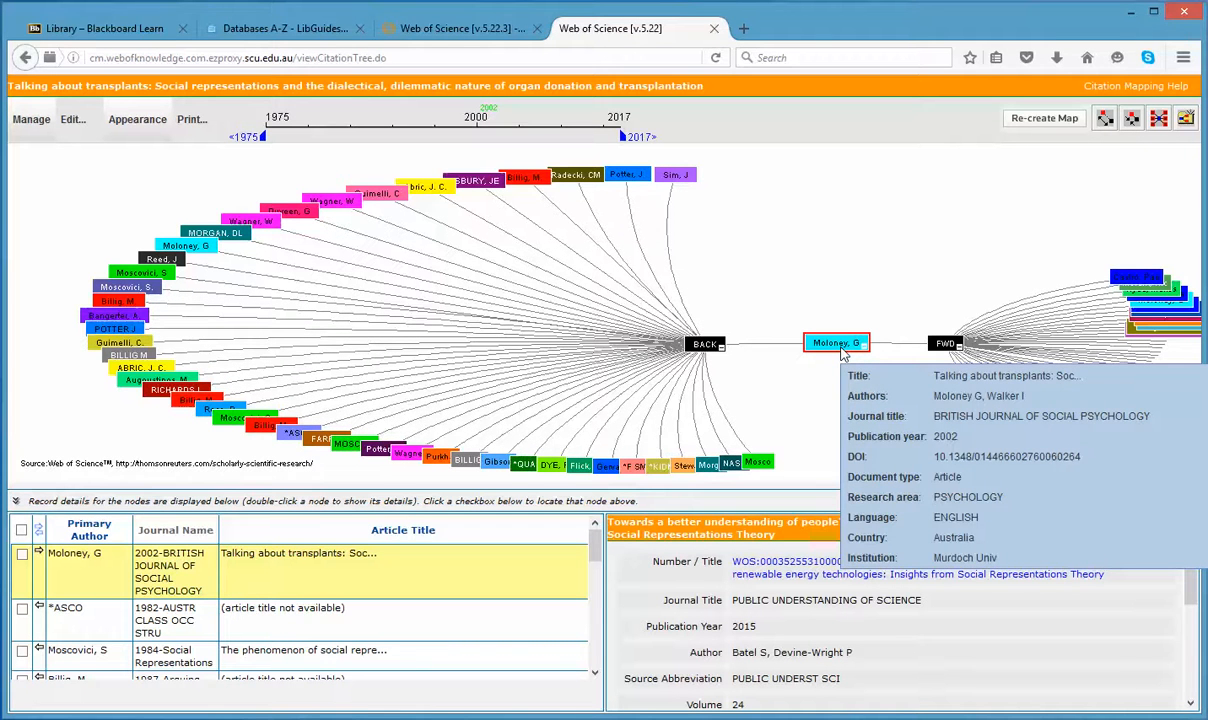
mouse_move(844, 380)
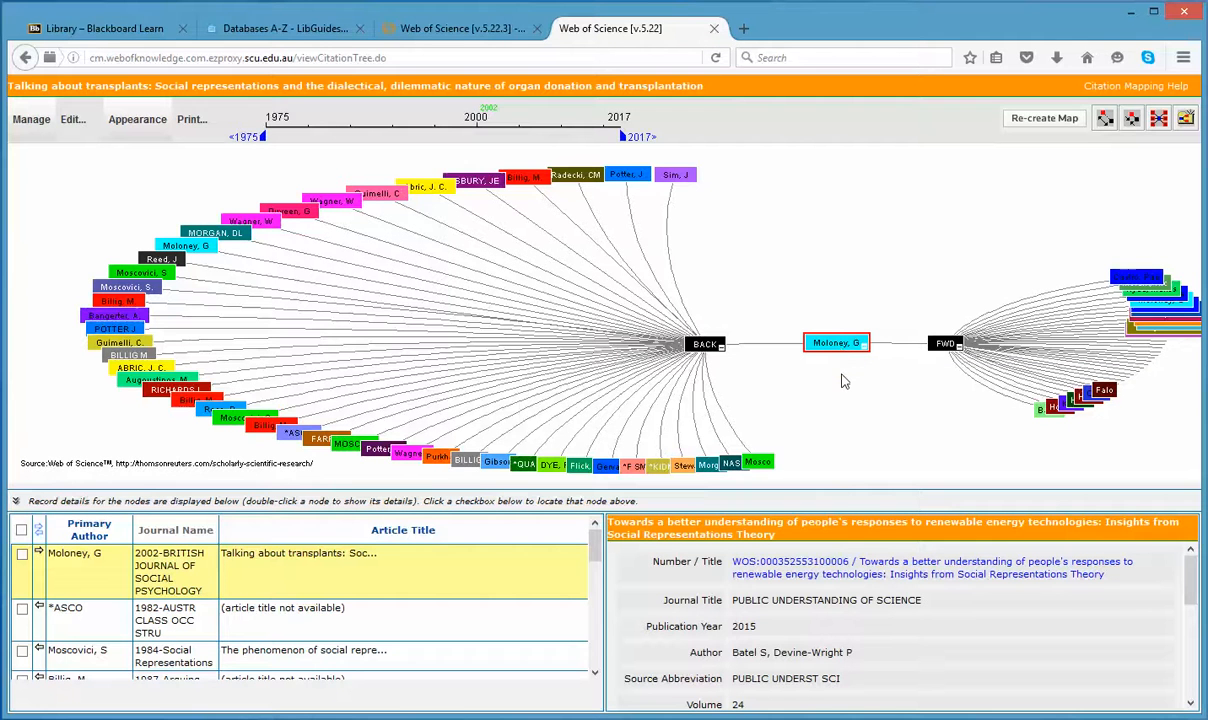